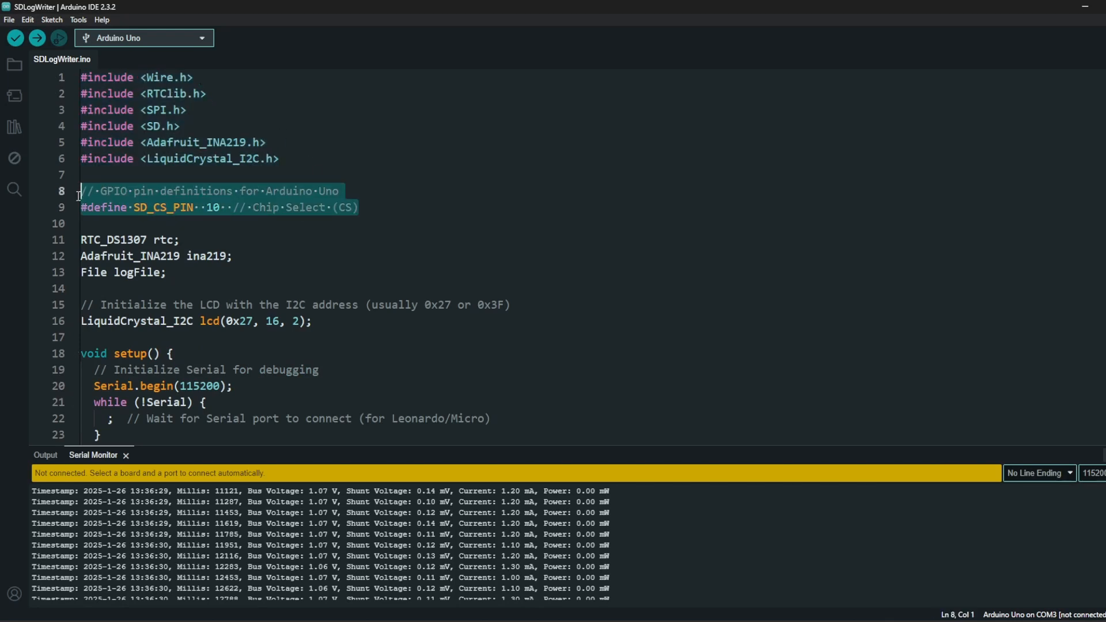
{"action": "mouse_move", "coordinate": [267, 227]}
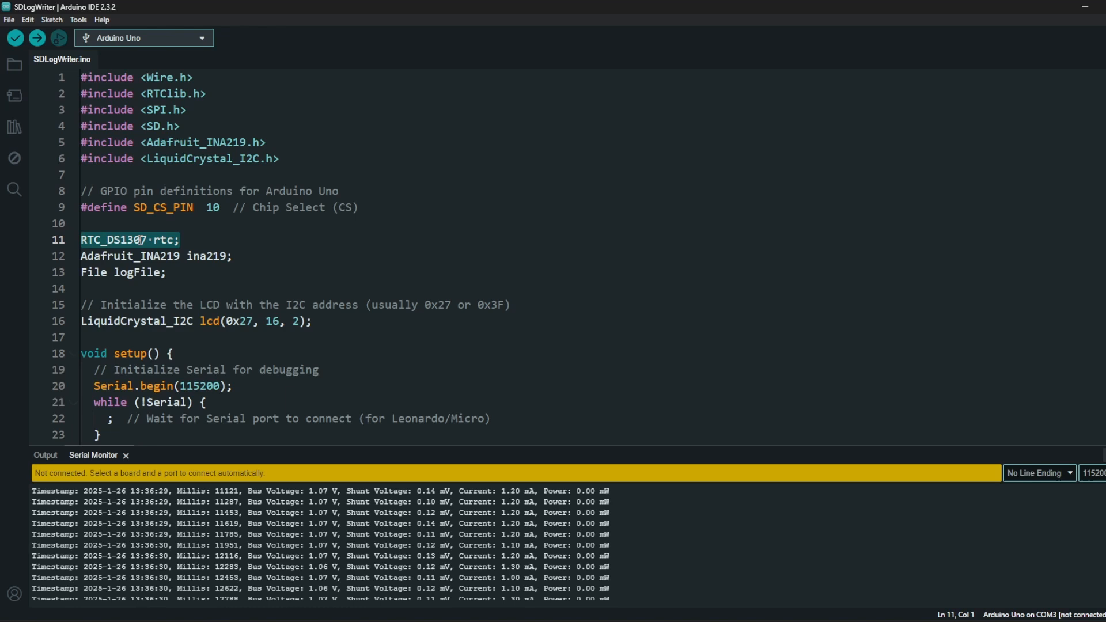
{"action": "mouse_move", "coordinate": [124, 240]}
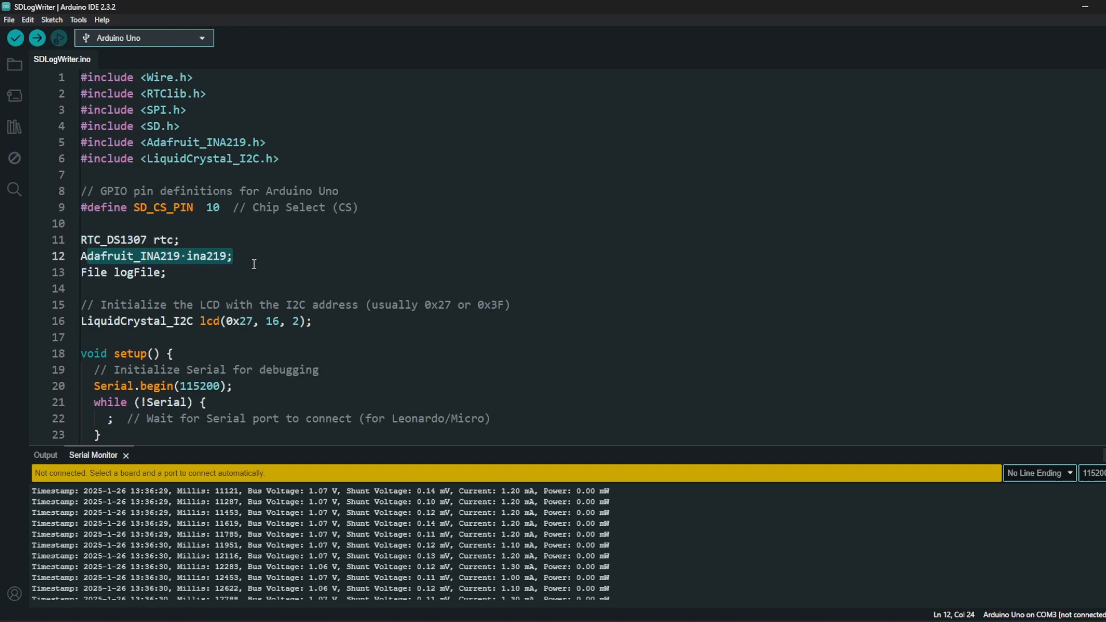
{"action": "mouse_move", "coordinate": [128, 255]}
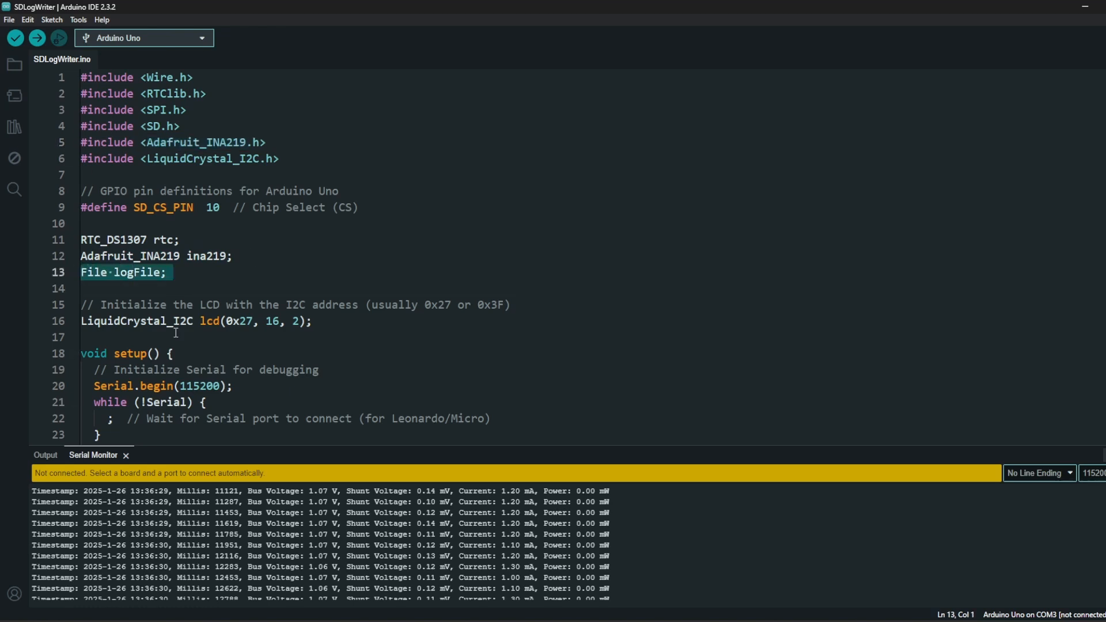
Step: Scroll through the first rows of comma-separated readings in LOG.CSV
{"action": "scroll", "scroll_direction": "down", "scroll_amount": 3}
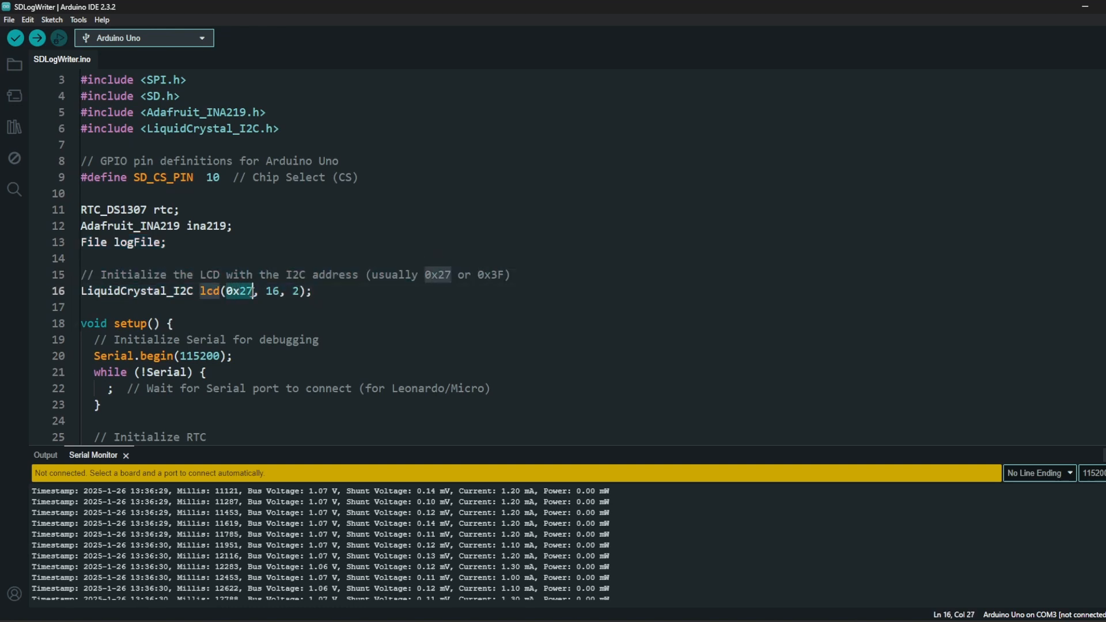
{"action": "mouse_move", "coordinate": [259, 320]}
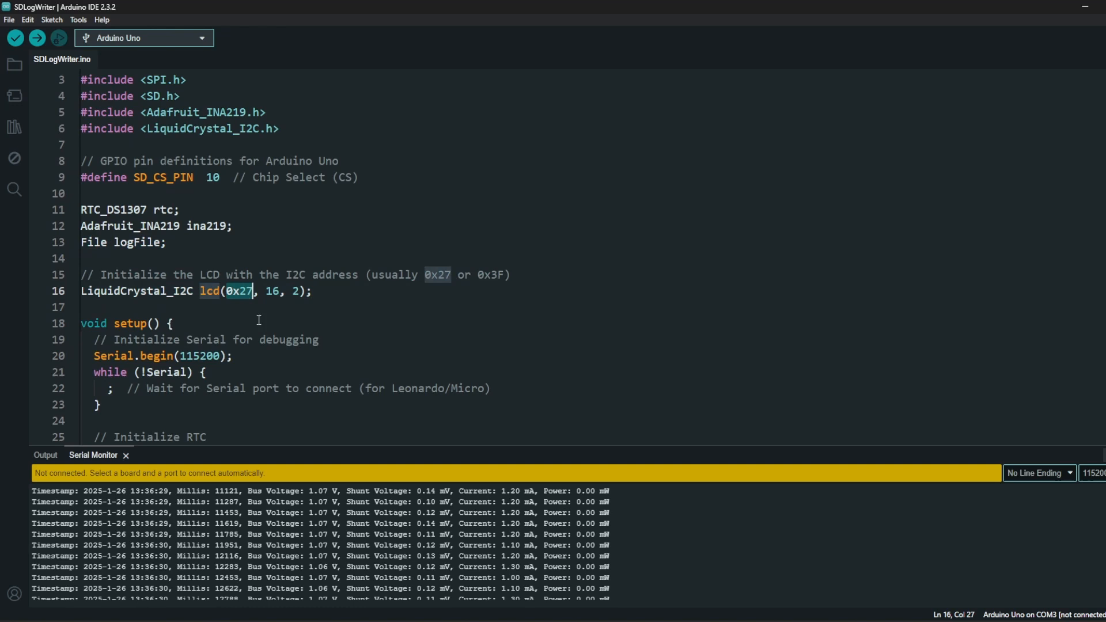
{"action": "scroll", "scroll_direction": "down", "scroll_amount": 3}
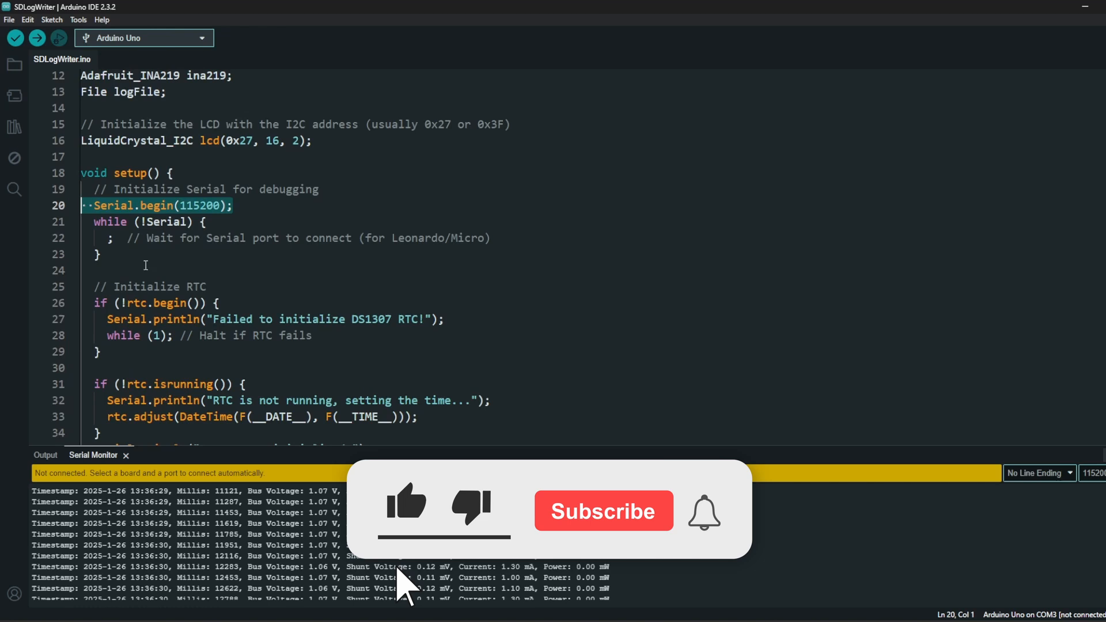
{"action": "scroll", "scroll_direction": "down", "scroll_amount": 3}
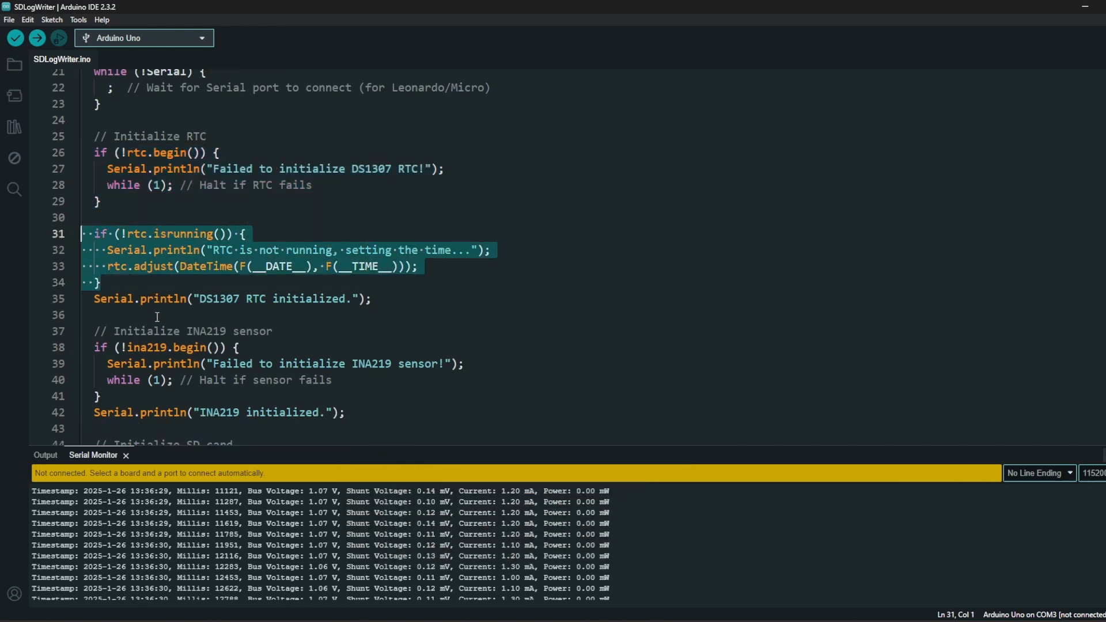
{"action": "mouse_move", "coordinate": [139, 315]}
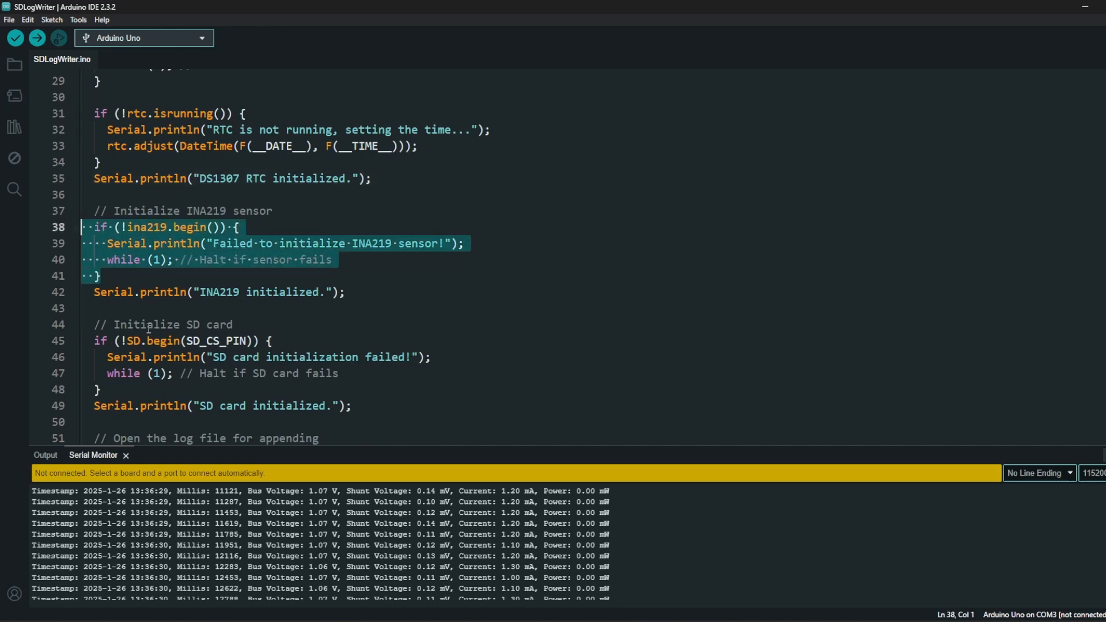
{"action": "scroll", "scroll_direction": "down", "scroll_amount": 3}
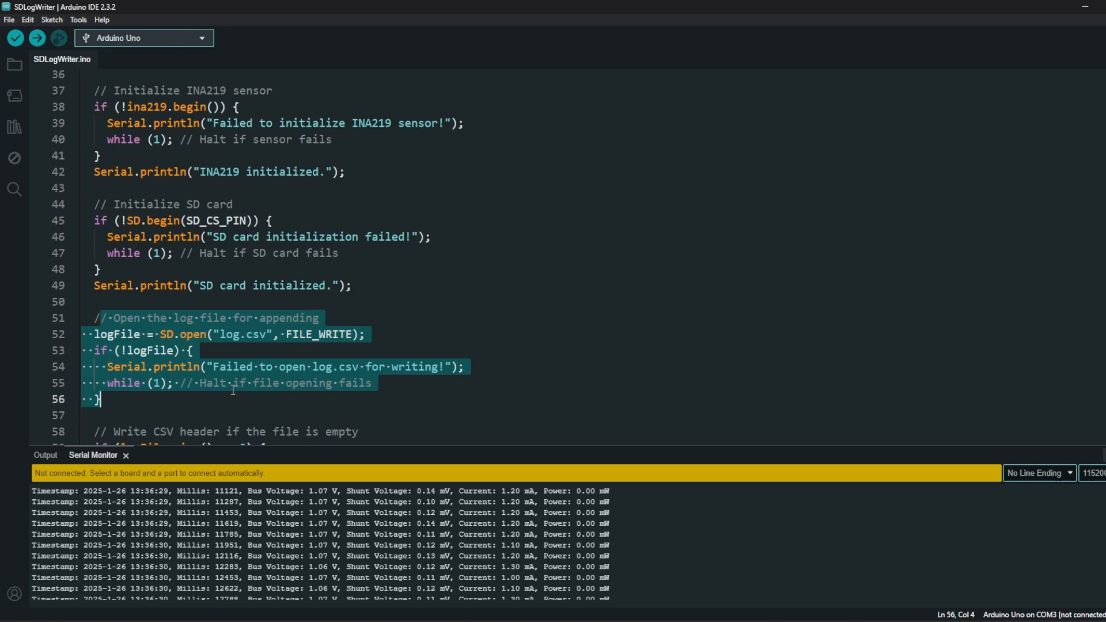
{"action": "scroll", "scroll_direction": "down", "scroll_amount": 3}
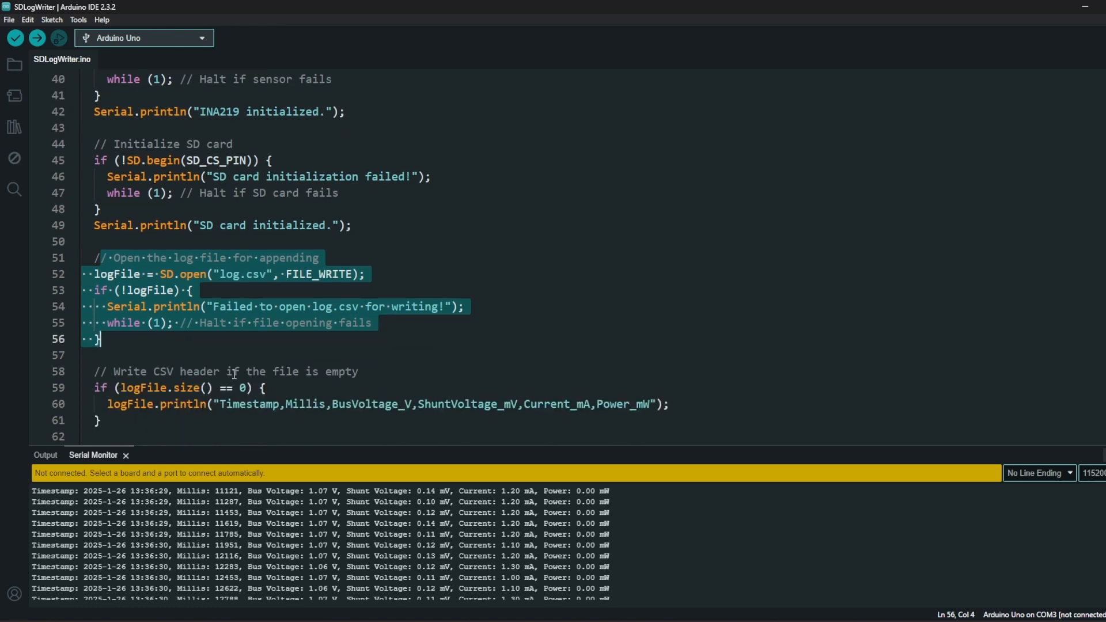
{"action": "mouse_move", "coordinate": [159, 537]}
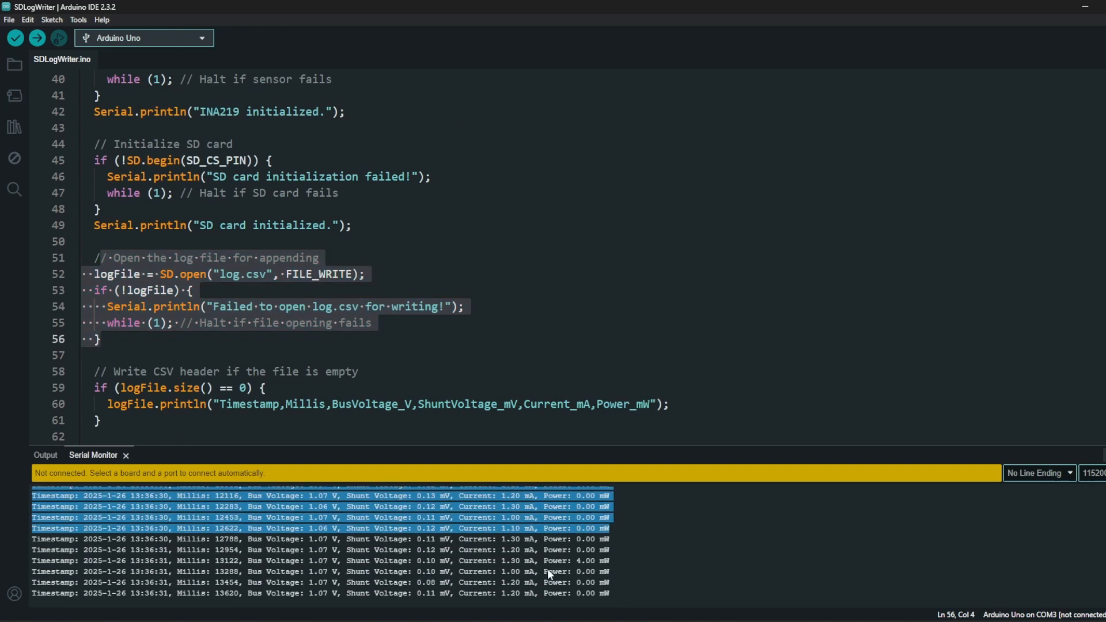
{"action": "scroll", "scroll_direction": "up", "scroll_amount": 3}
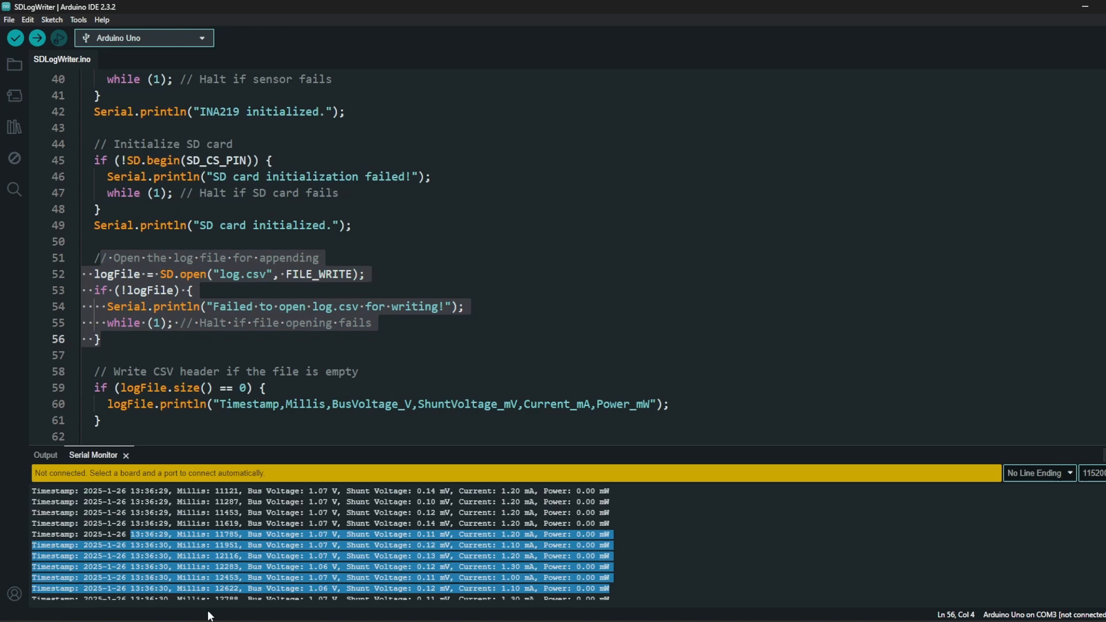
{"action": "mouse_move", "coordinate": [222, 559]}
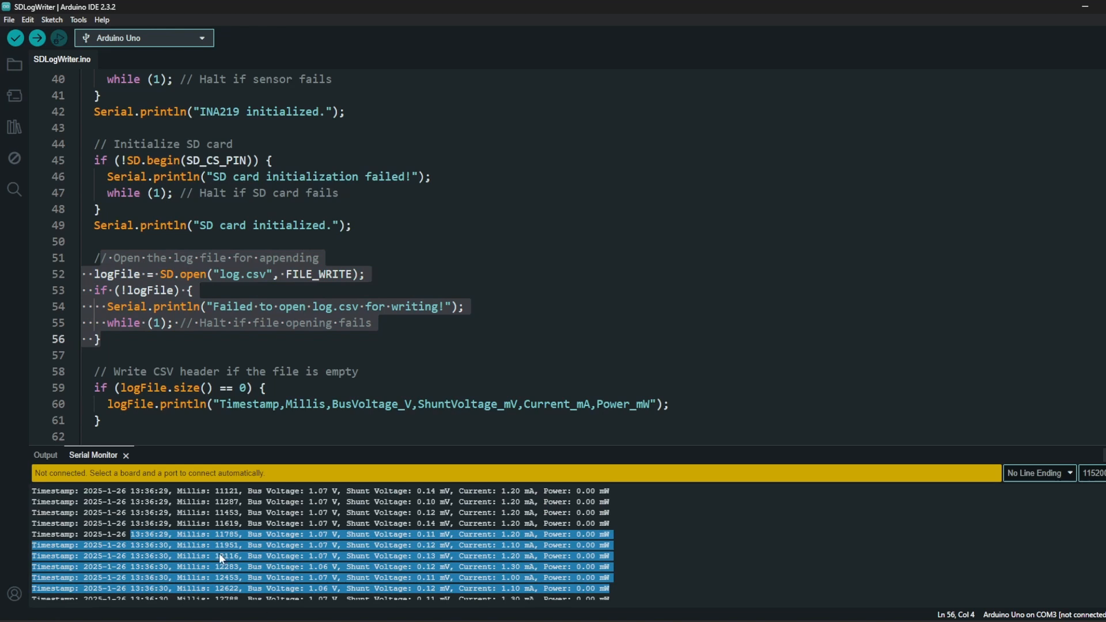
{"action": "mouse_move", "coordinate": [148, 433]}
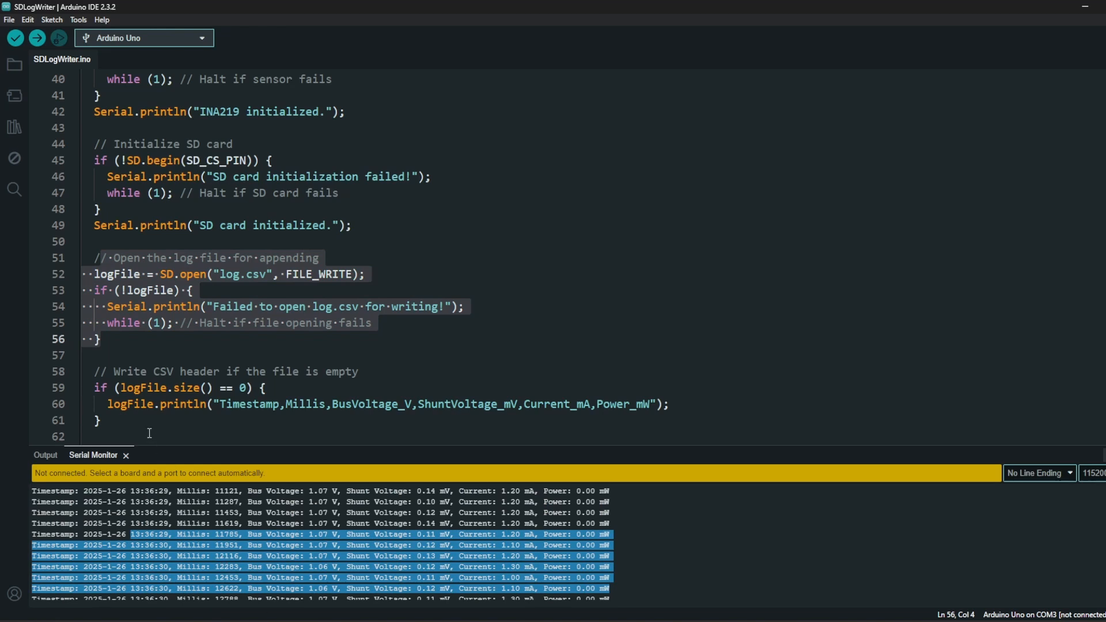
{"action": "scroll", "scroll_direction": "down", "scroll_amount": 3}
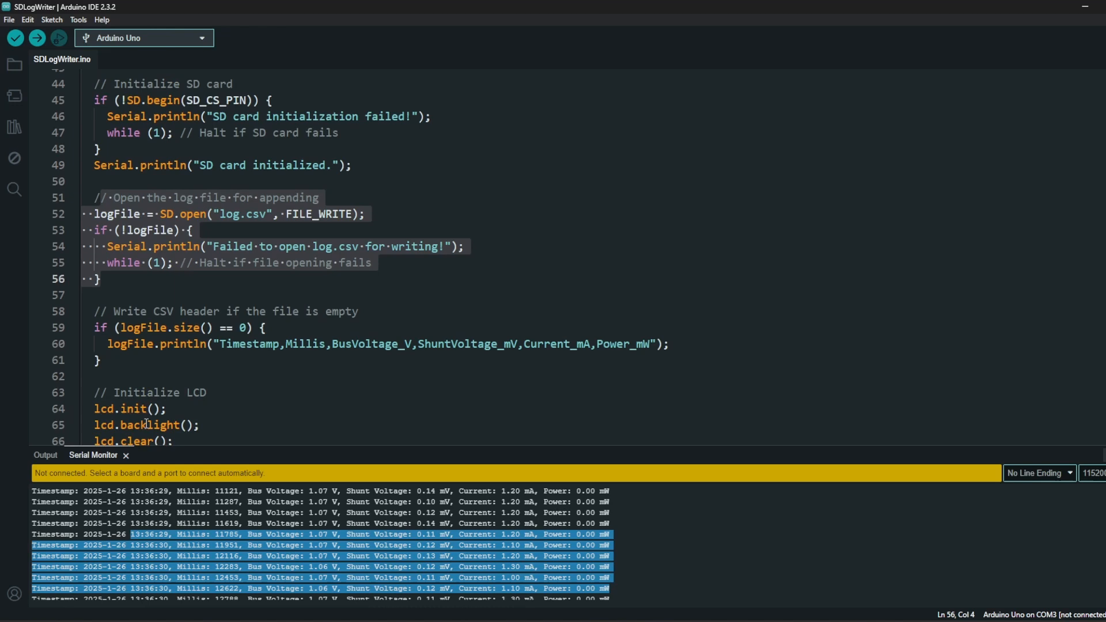
{"action": "scroll", "scroll_direction": "down", "scroll_amount": 3}
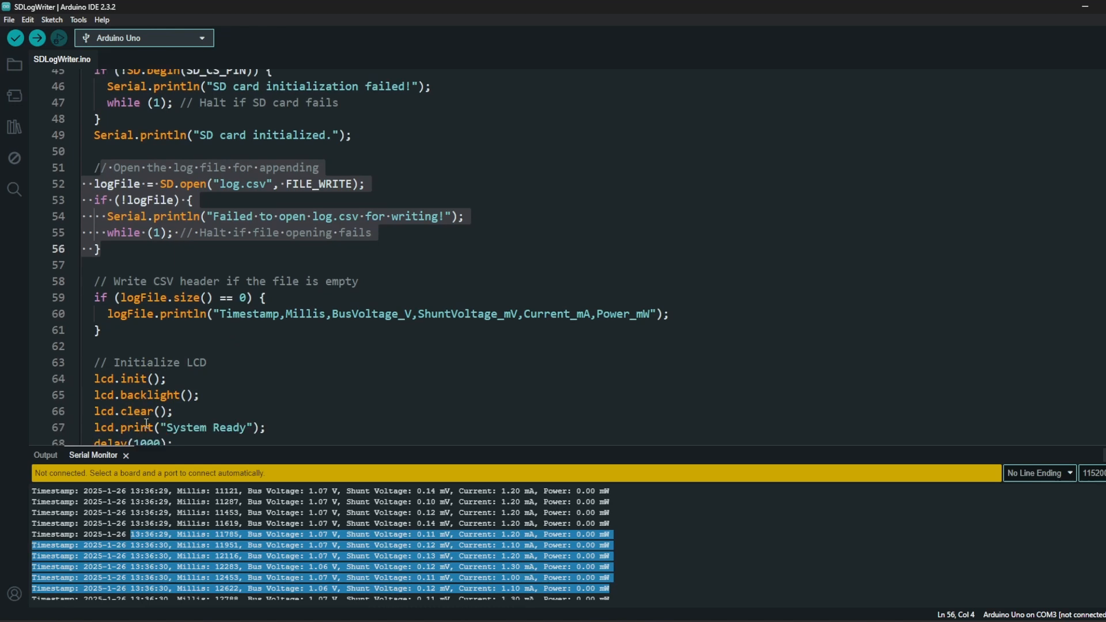
{"action": "left_click", "coordinate": [258, 346]}
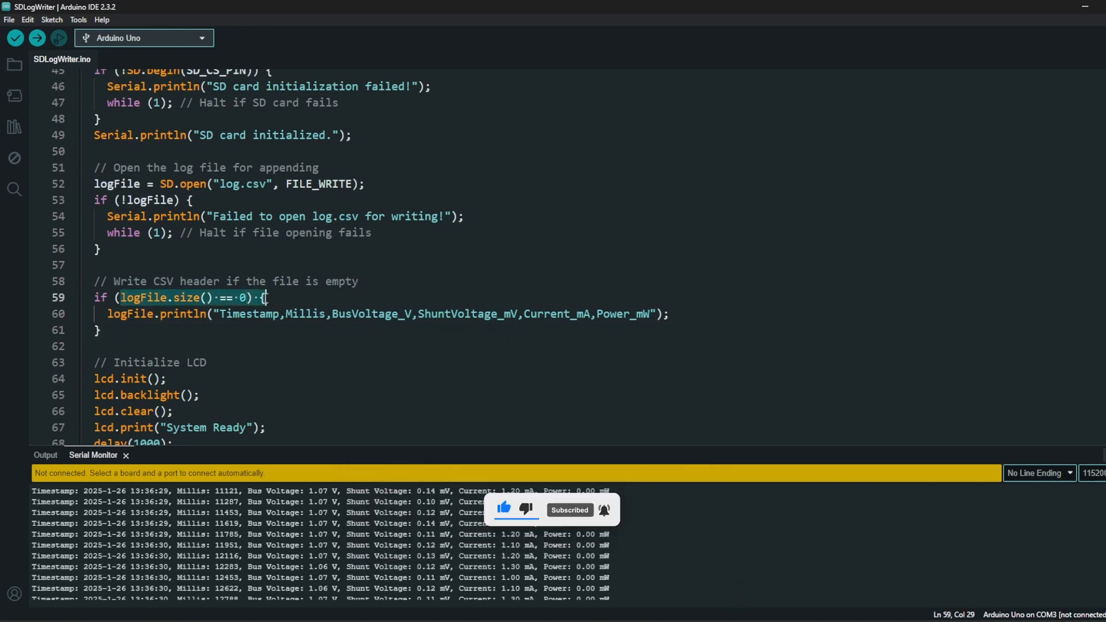
{"action": "scroll", "scroll_direction": "down", "scroll_amount": 3}
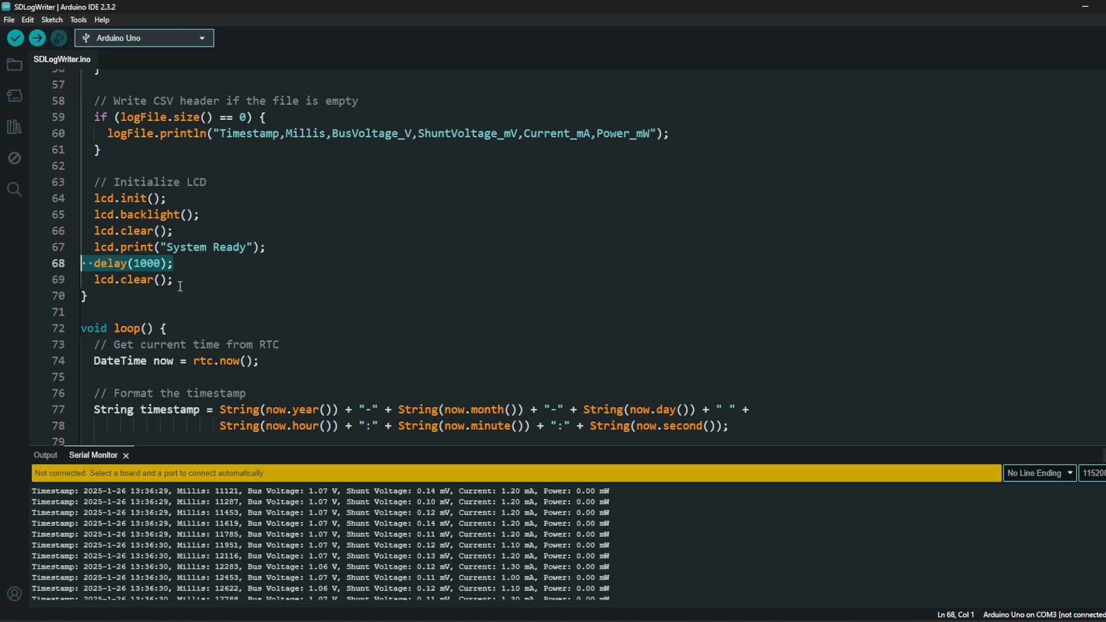
{"action": "scroll", "scroll_direction": "down", "scroll_amount": 3}
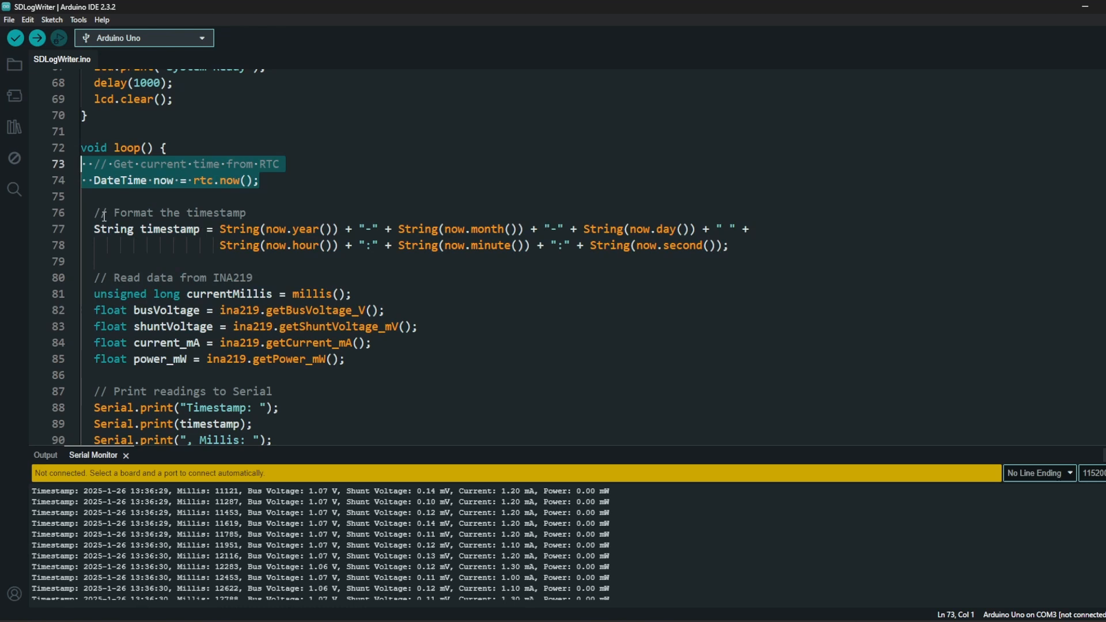
{"action": "mouse_move", "coordinate": [543, 298]}
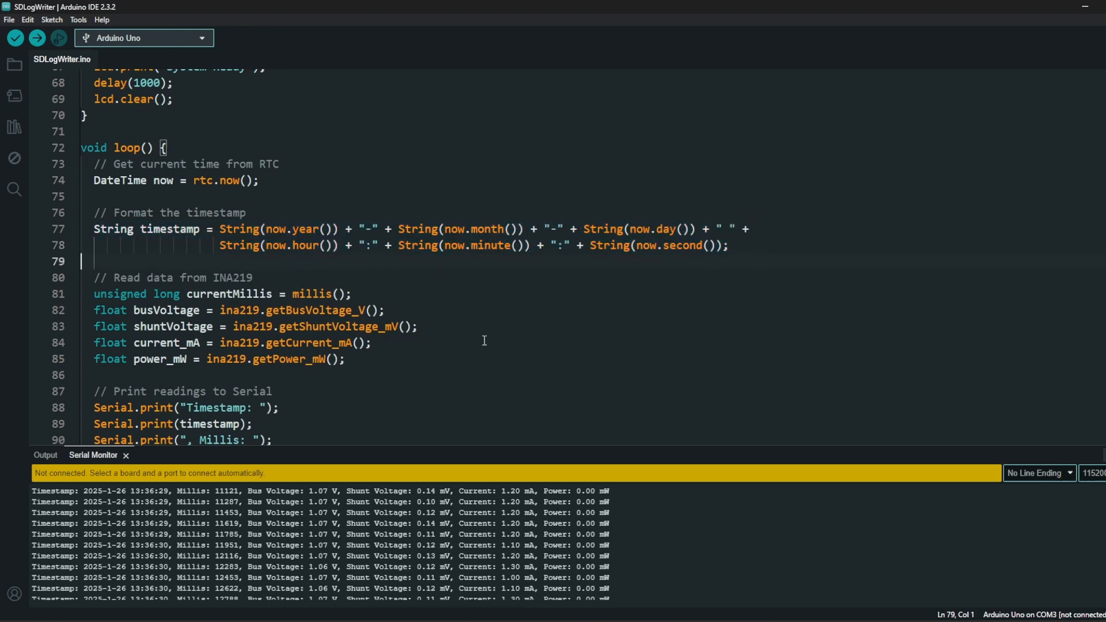
{"action": "mouse_move", "coordinate": [110, 540]}
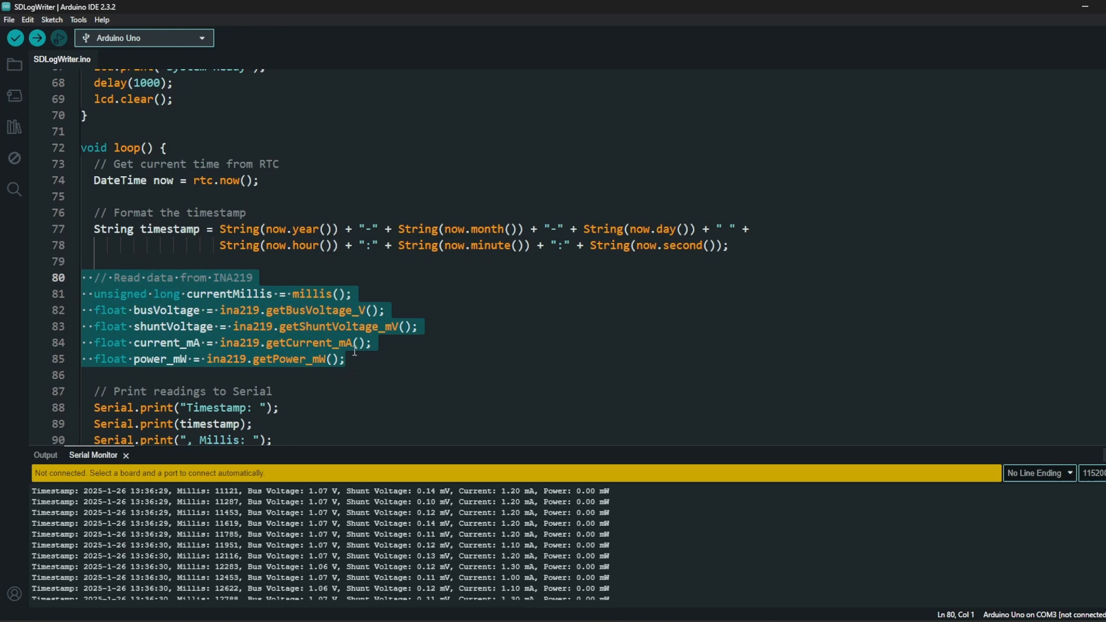
Step: Continue reviewing the remaining logged data rows of LOG.CSV
{"action": "left_click", "coordinate": [330, 310]}
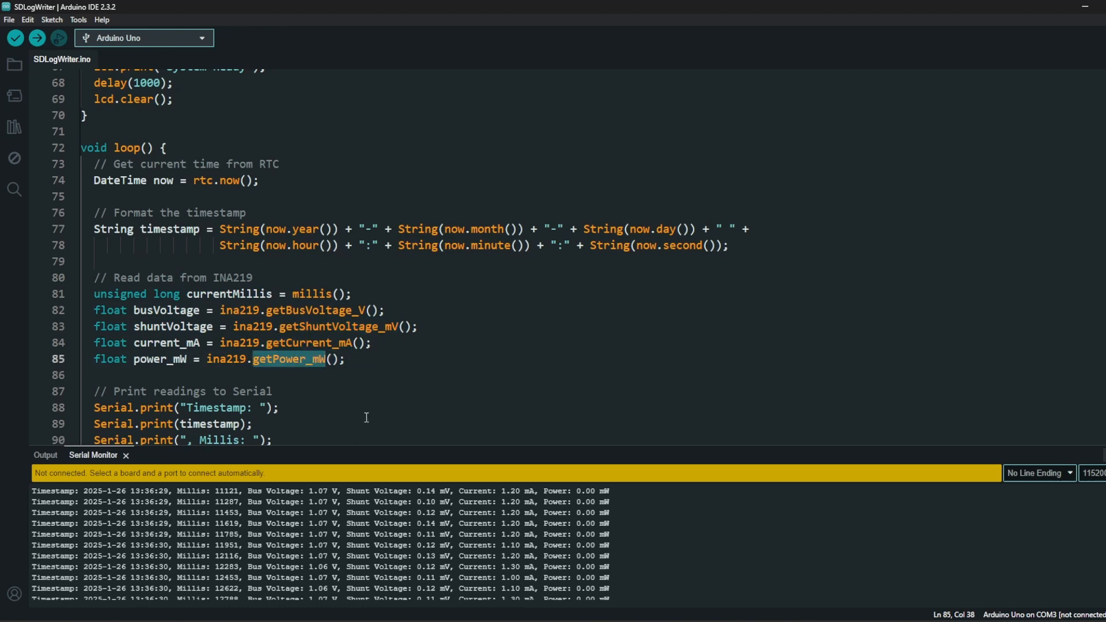
{"action": "scroll", "scroll_direction": "down", "scroll_amount": 3}
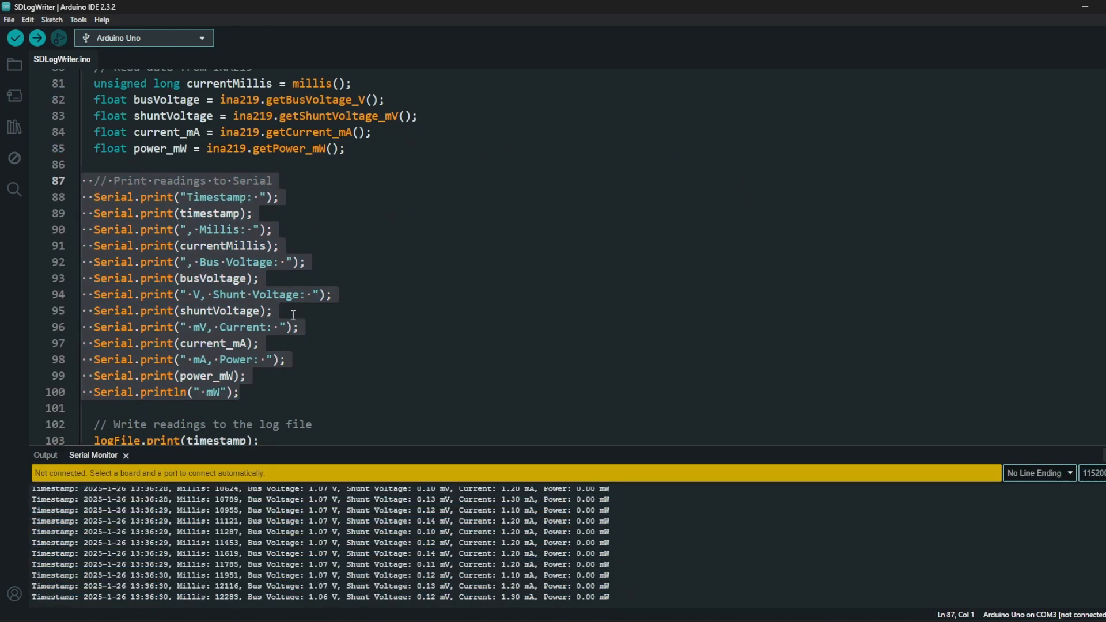
{"action": "mouse_move", "coordinate": [307, 389]}
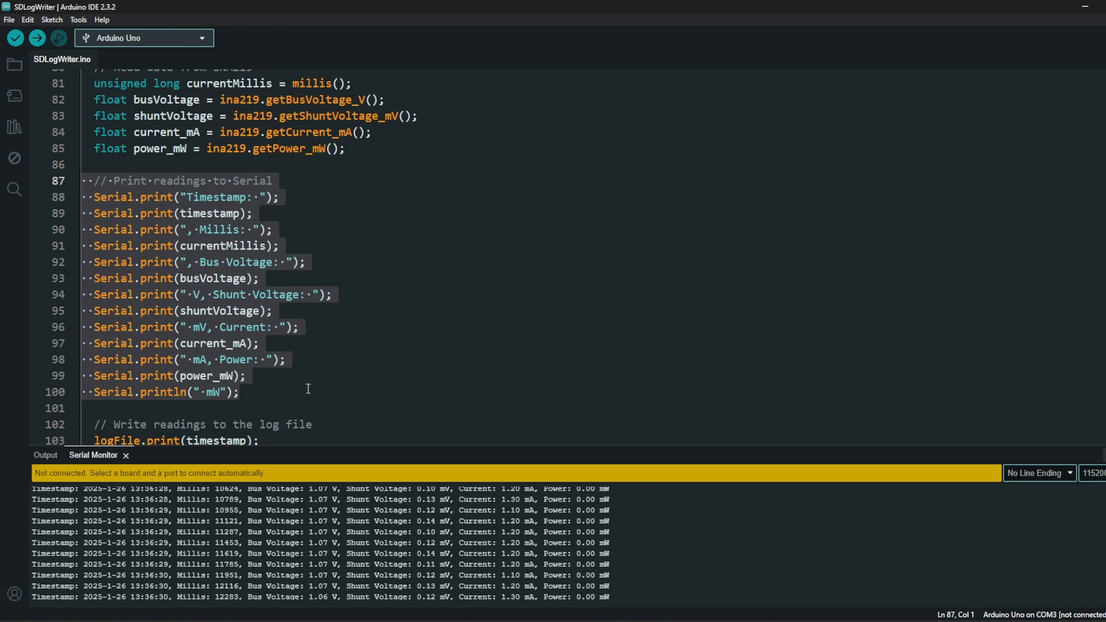
{"action": "scroll", "scroll_direction": "down", "scroll_amount": 3}
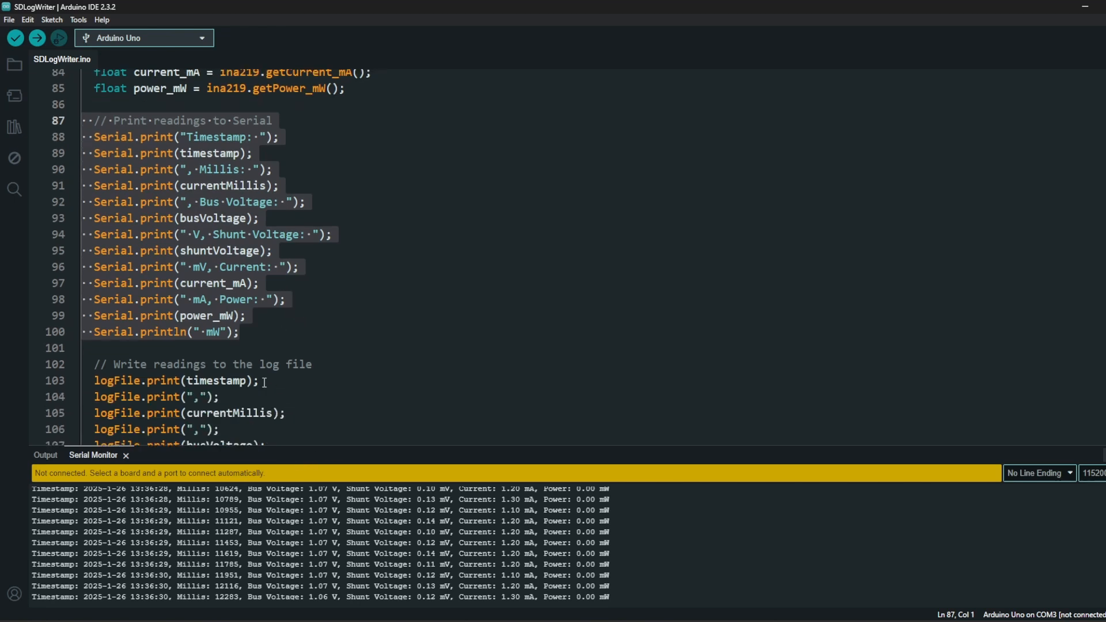
{"action": "scroll", "scroll_direction": "up", "scroll_amount": 3}
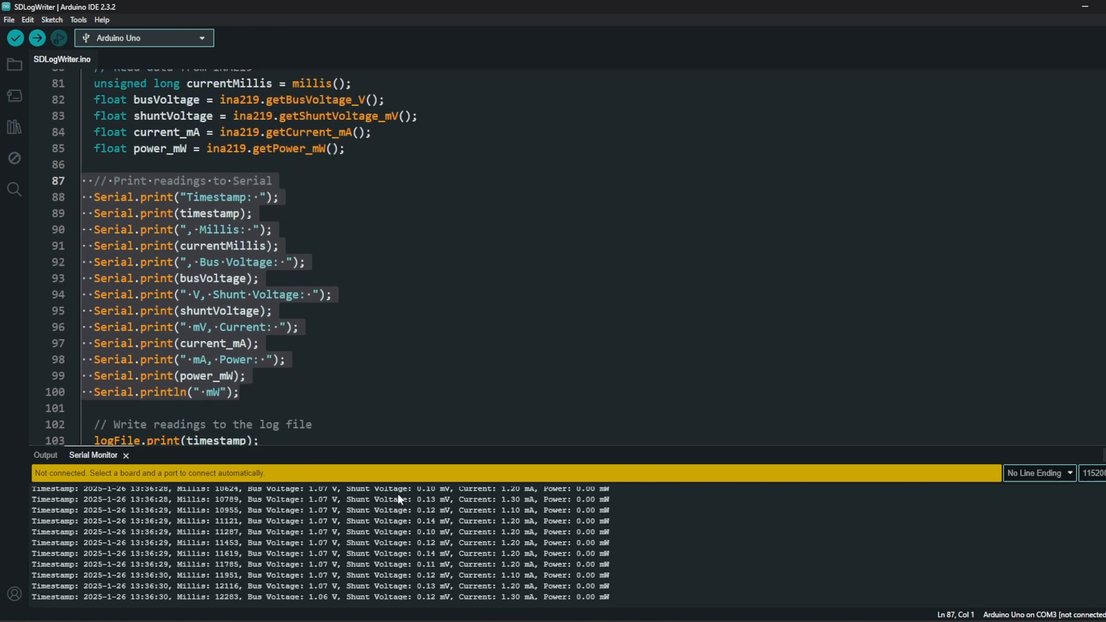
{"action": "scroll", "scroll_direction": "down", "scroll_amount": 3}
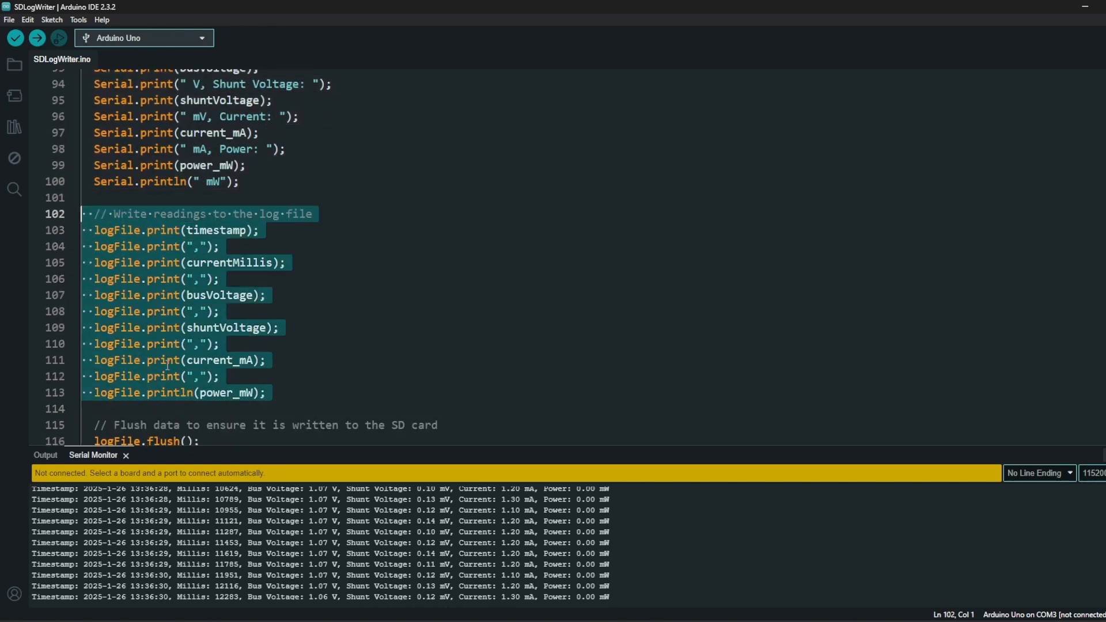
{"action": "scroll", "scroll_direction": "down", "scroll_amount": 3}
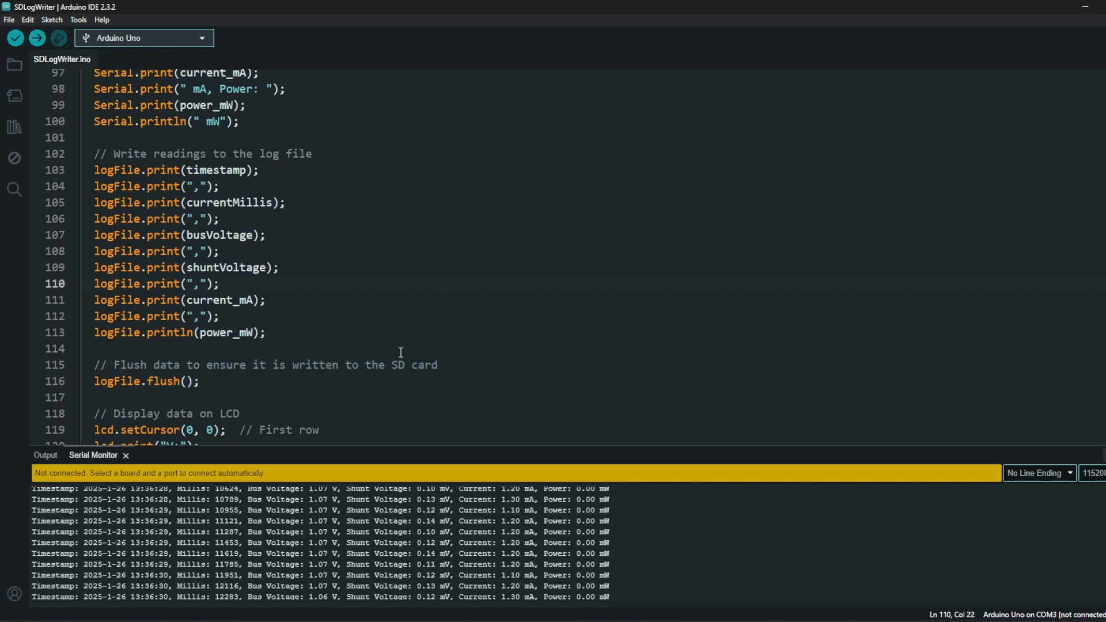
{"action": "mouse_move", "coordinate": [513, 362]}
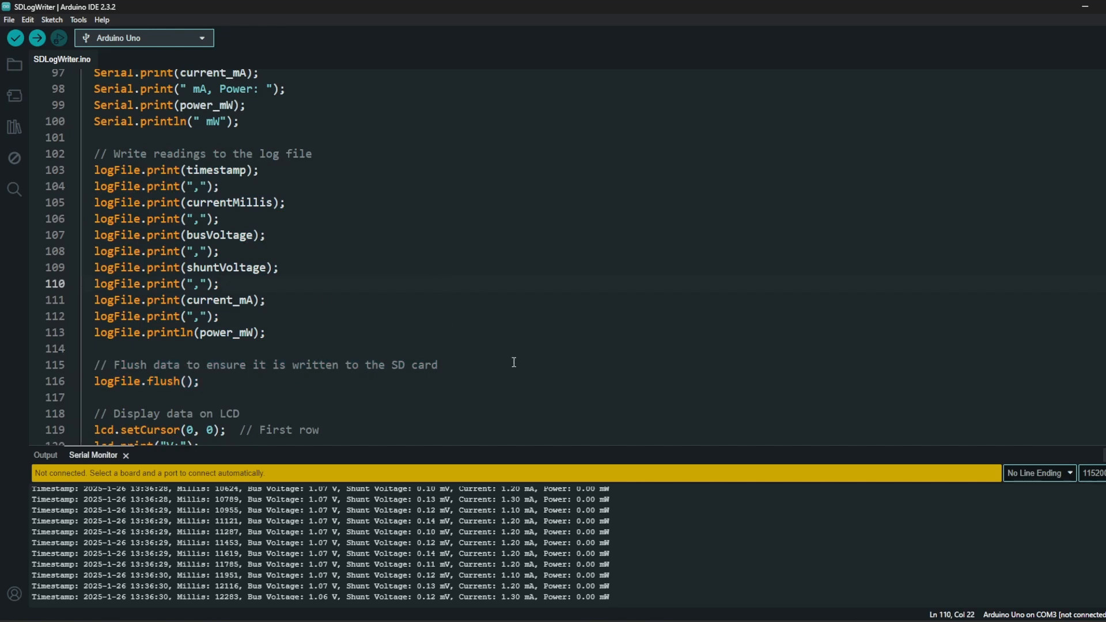
{"action": "mouse_move", "coordinate": [362, 381]}
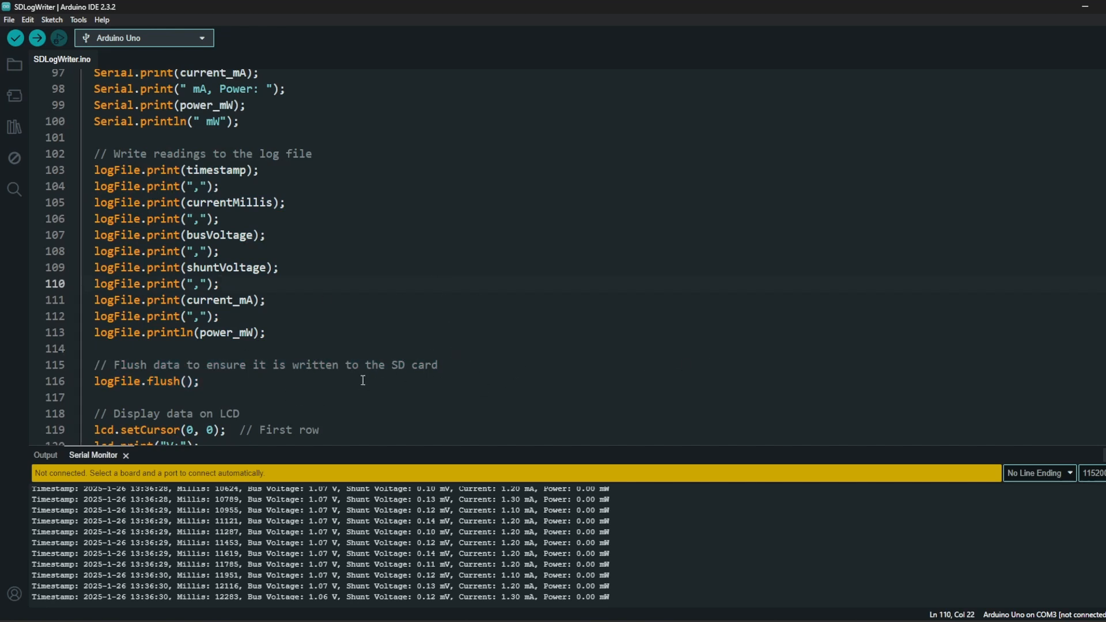
{"action": "scroll", "scroll_direction": "down", "scroll_amount": 3}
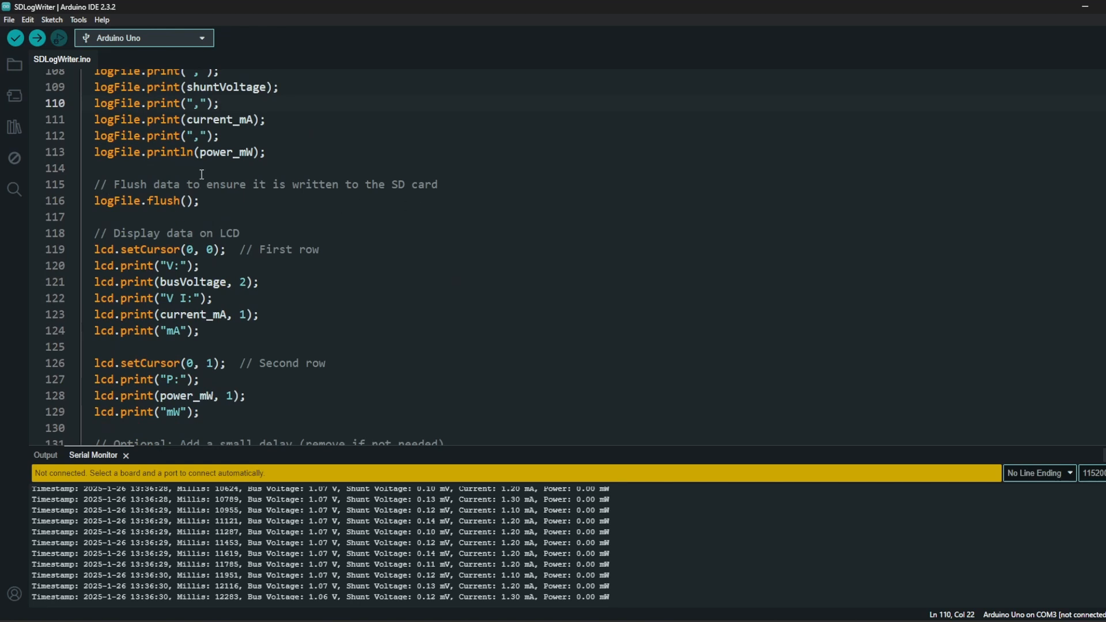
{"action": "mouse_move", "coordinate": [324, 329]}
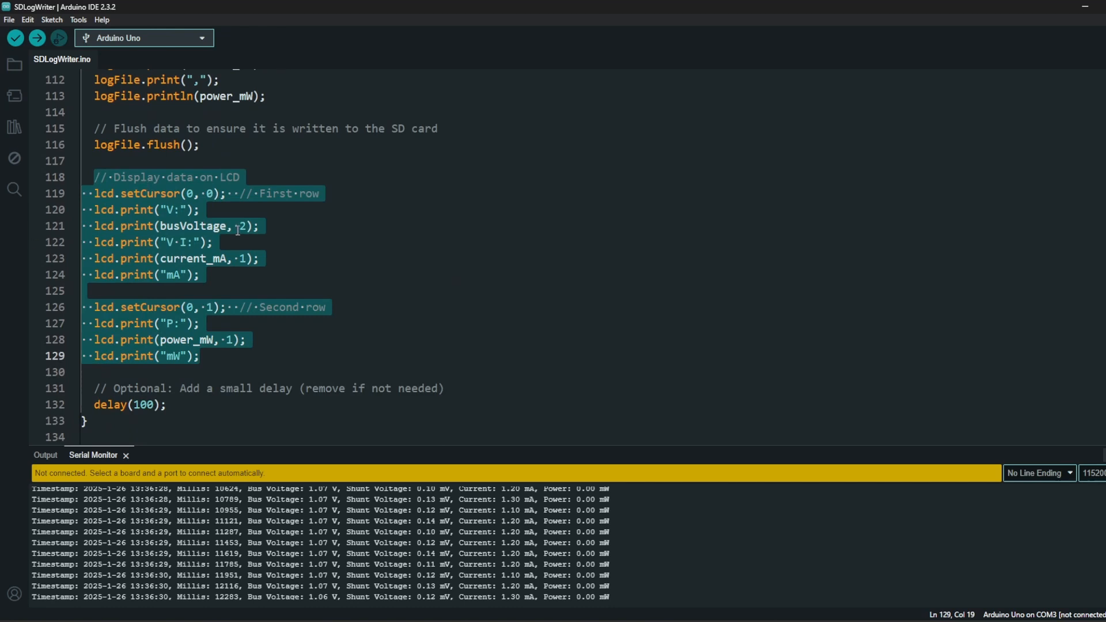
{"action": "mouse_move", "coordinate": [197, 226]}
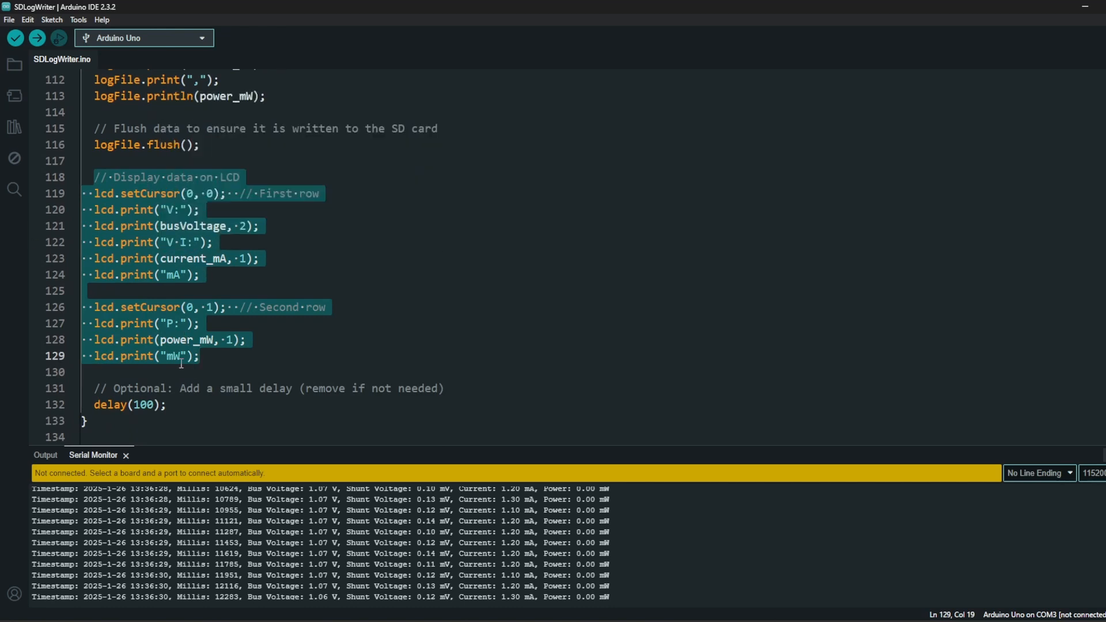
{"action": "mouse_move", "coordinate": [186, 340]}
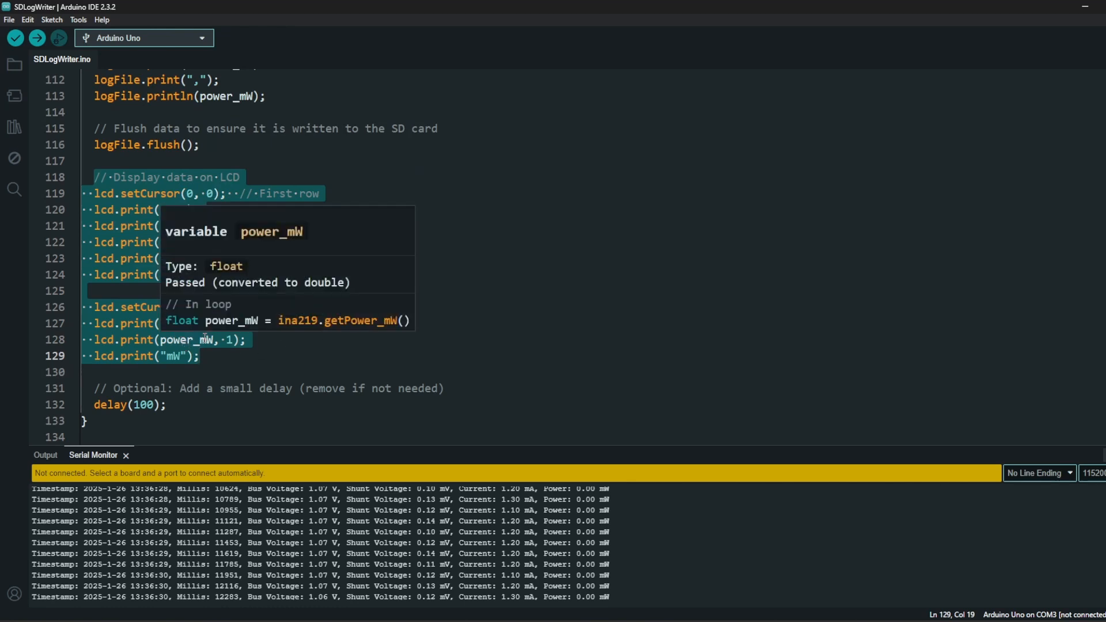
{"action": "mouse_move", "coordinate": [138, 356]}
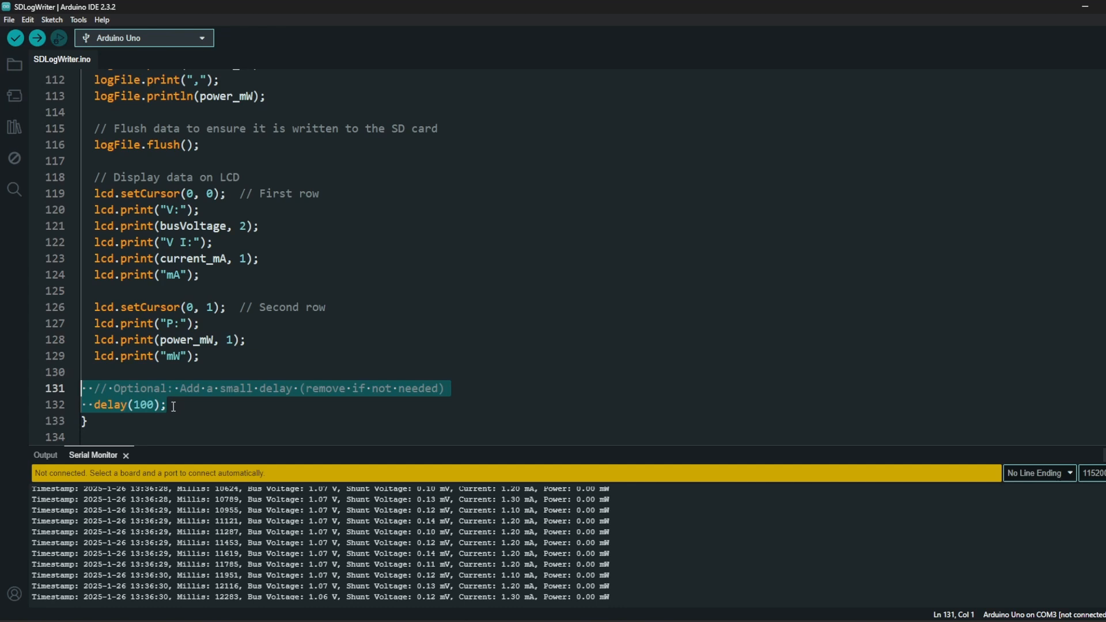
{"action": "left_click", "coordinate": [85, 372]}
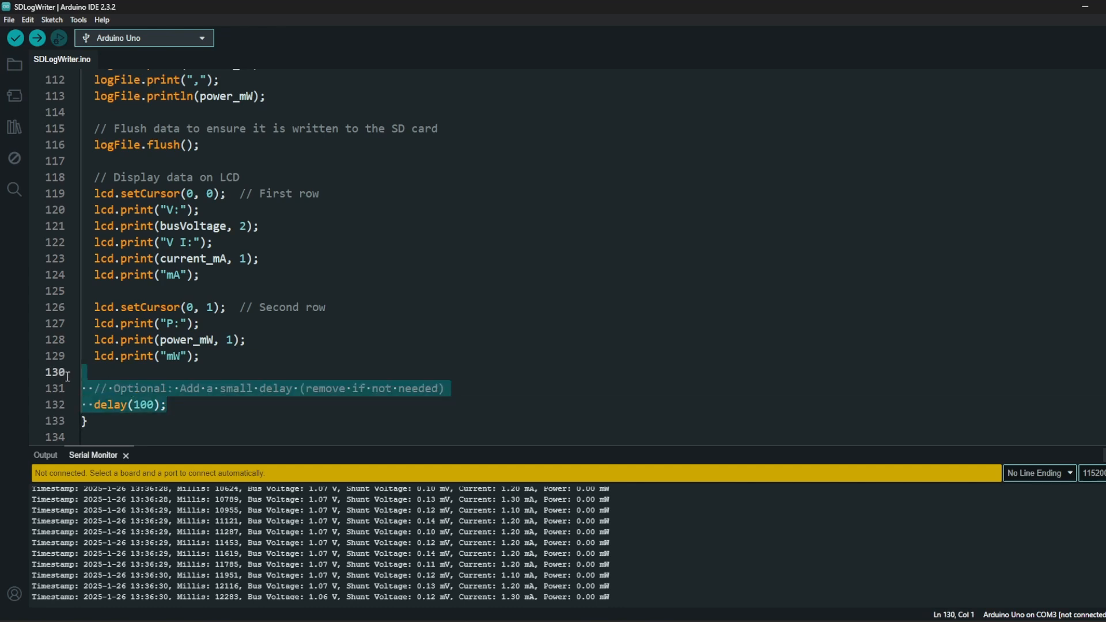
{"action": "left_click", "coordinate": [159, 404]}
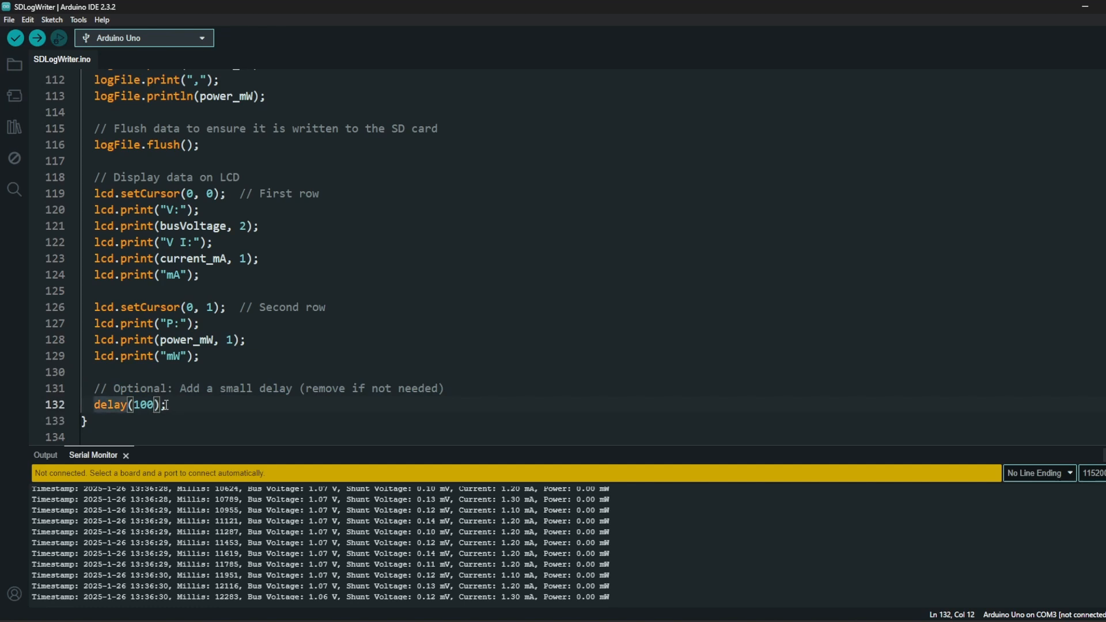
{"action": "mouse_move", "coordinate": [265, 401]}
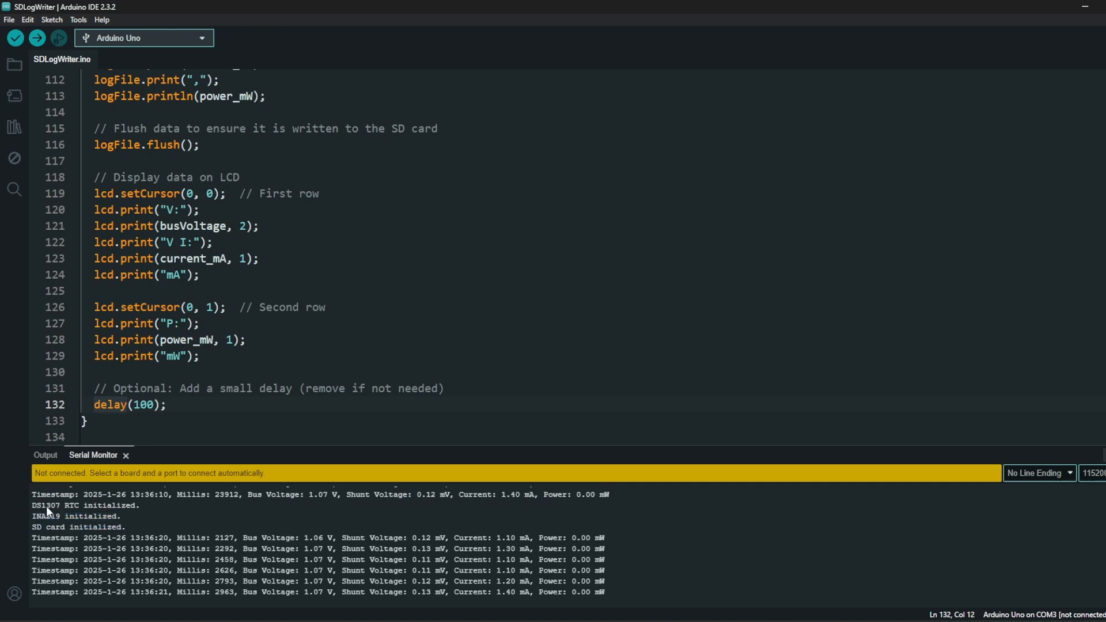
{"action": "mouse_move", "coordinate": [151, 519]}
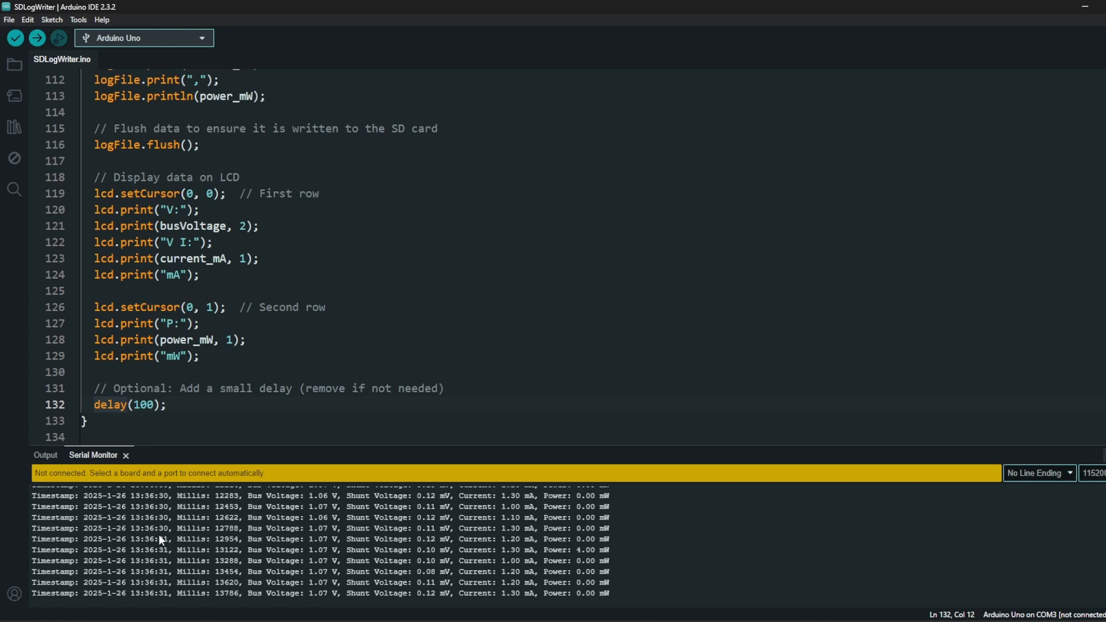
{"action": "scroll", "scroll_direction": "up", "scroll_amount": 3}
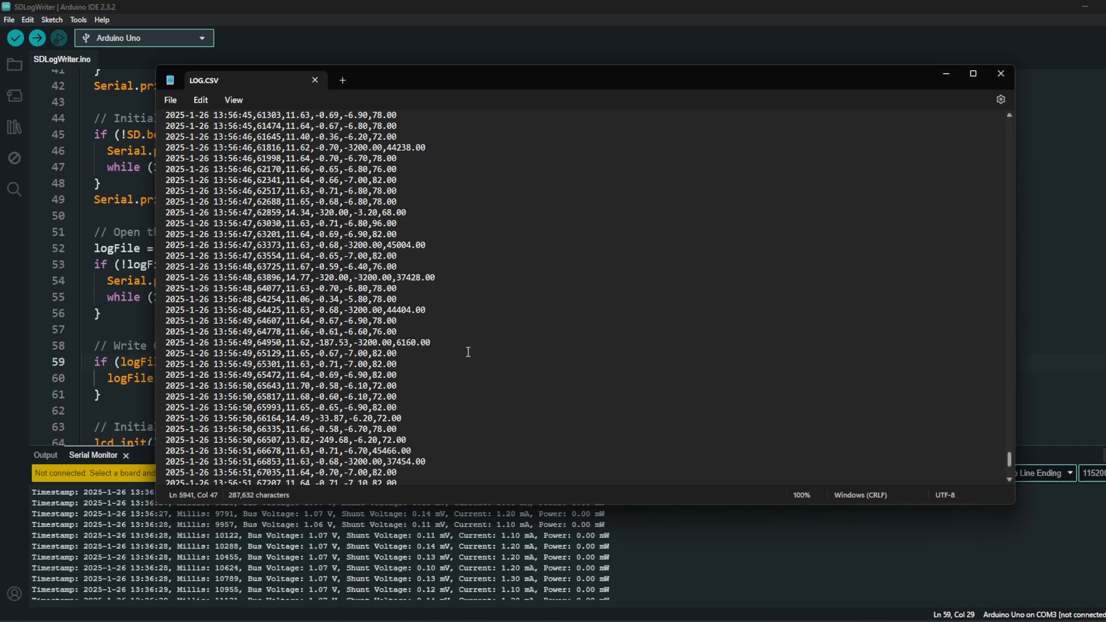
{"action": "mouse_move", "coordinate": [468, 368]}
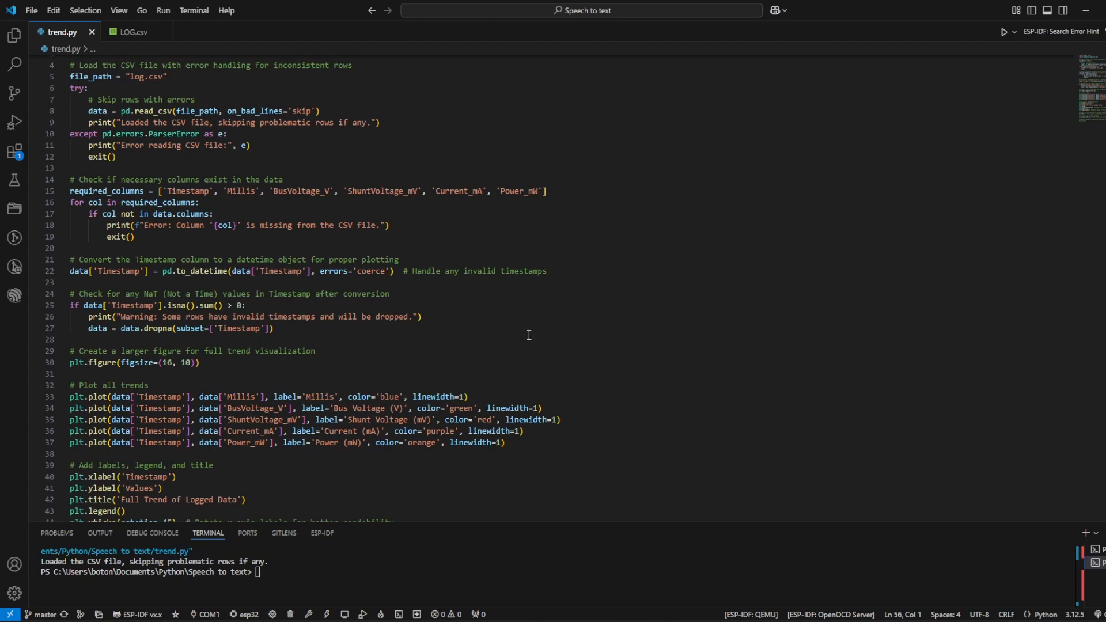
Step: Scroll through trend.py and run it to produce the Full Trend of Logged Data chart
{"action": "scroll", "scroll_direction": "down", "scroll_amount": 3}
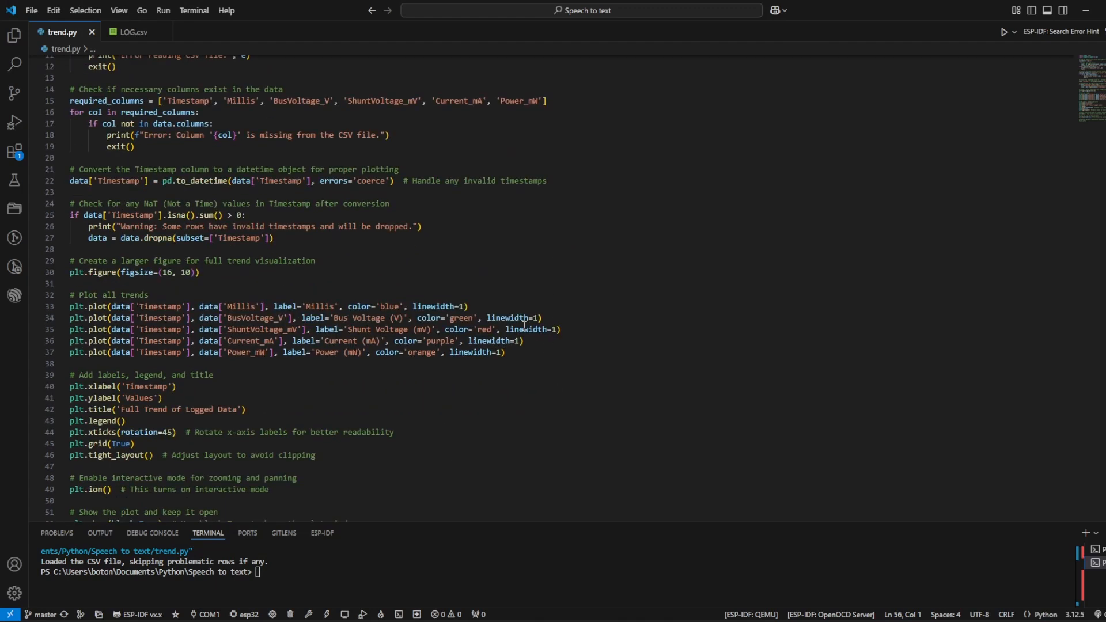
{"action": "scroll", "scroll_direction": "down", "scroll_amount": 3}
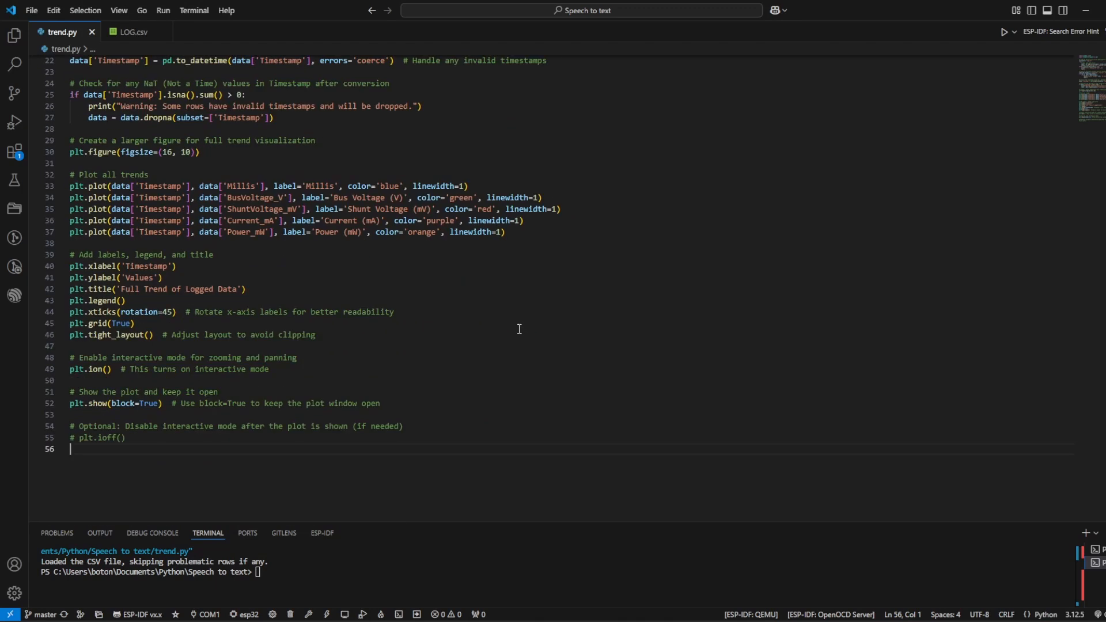
{"action": "mouse_move", "coordinate": [970, 58]}
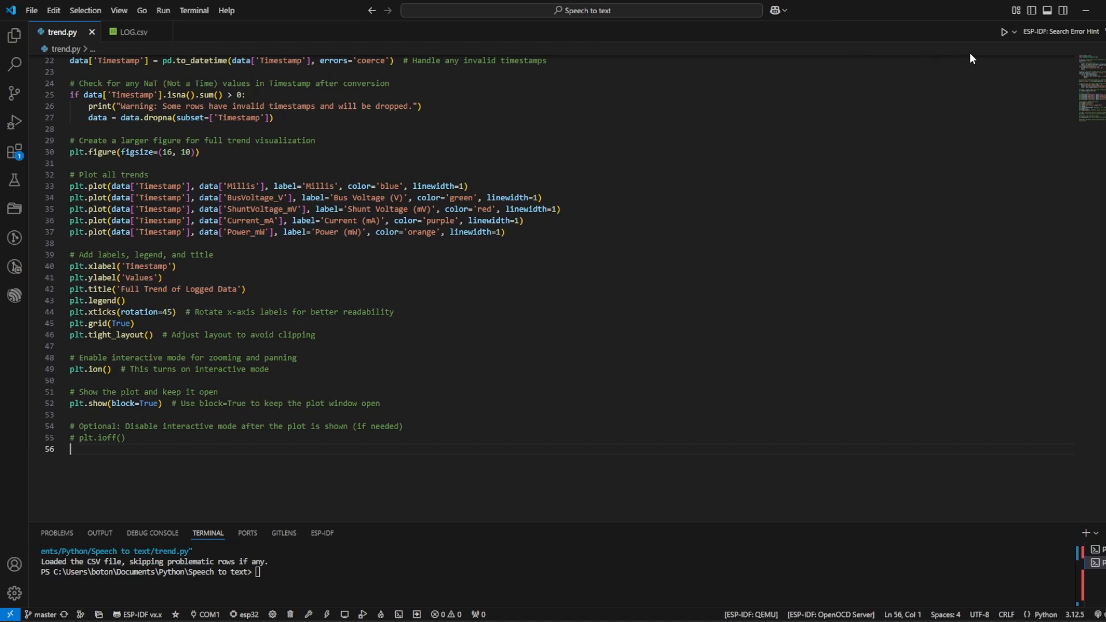
{"action": "left_click", "coordinate": [1005, 31]}
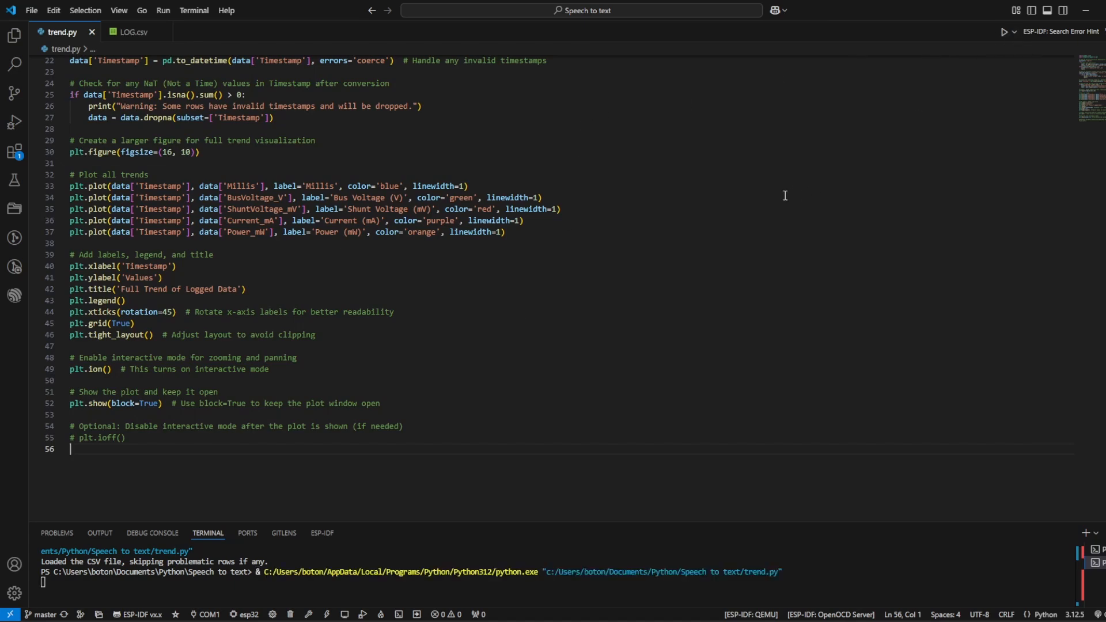
{"action": "left_click", "coordinate": [1004, 31]}
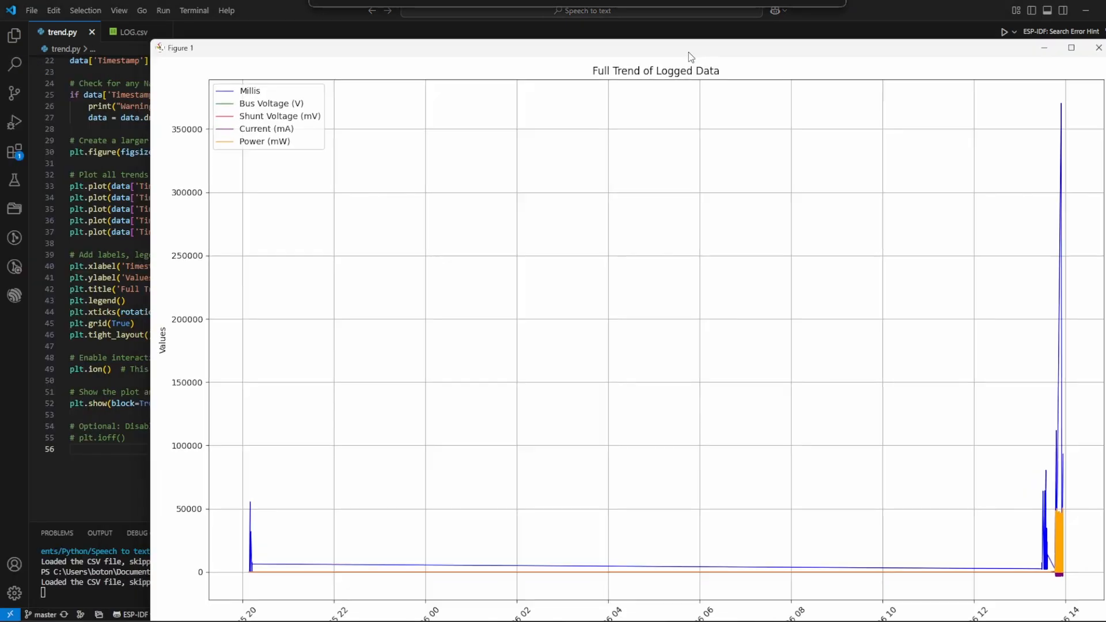
Step: Maximize the five-series Figure 1 trend chart, then close it
{"action": "left_click", "coordinate": [1071, 48]}
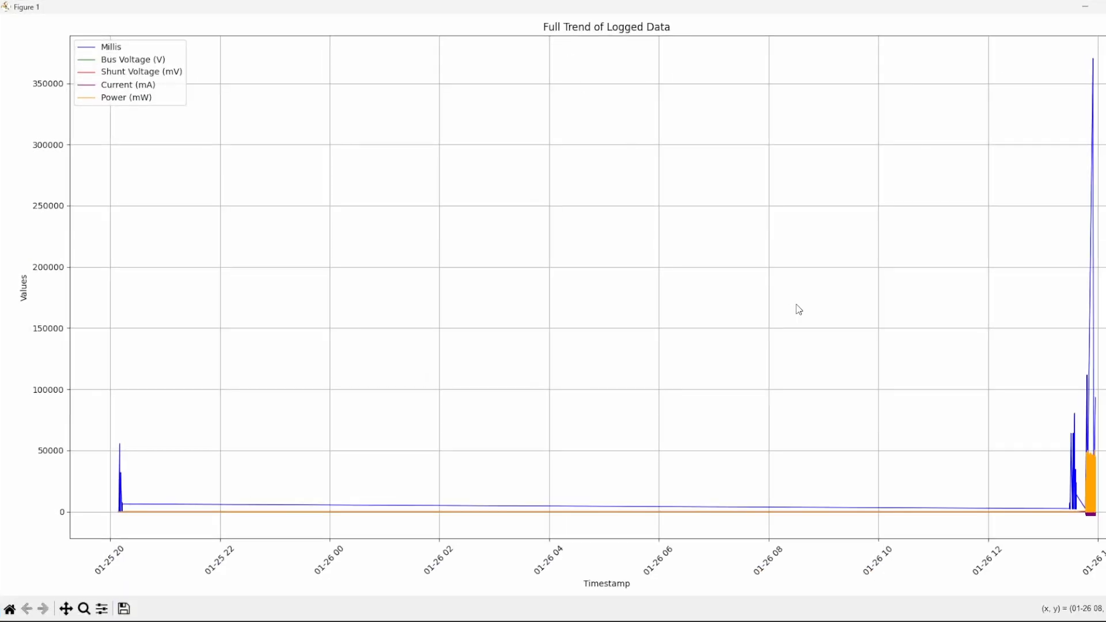
{"action": "mouse_move", "coordinate": [298, 552]}
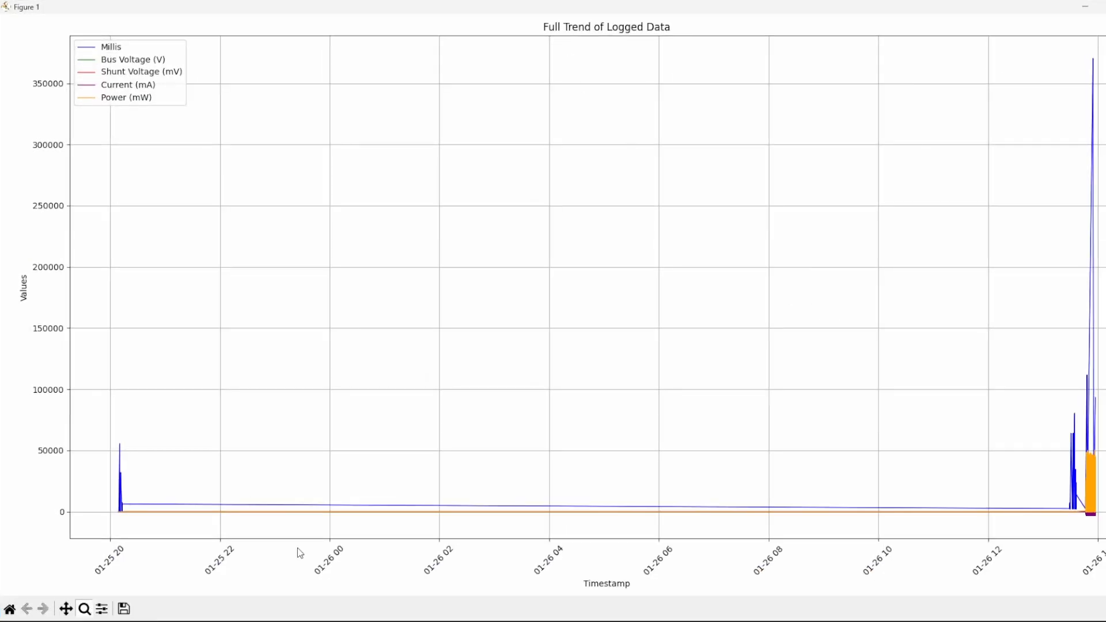
{"action": "mouse_move", "coordinate": [968, 511]}
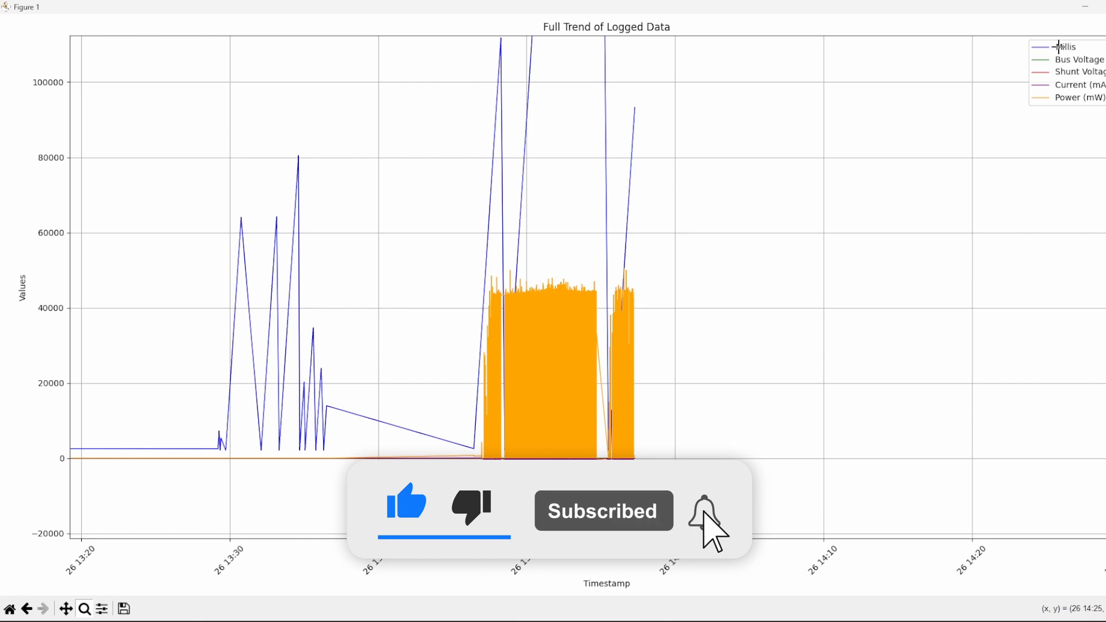
{"action": "left_click", "coordinate": [704, 510]}
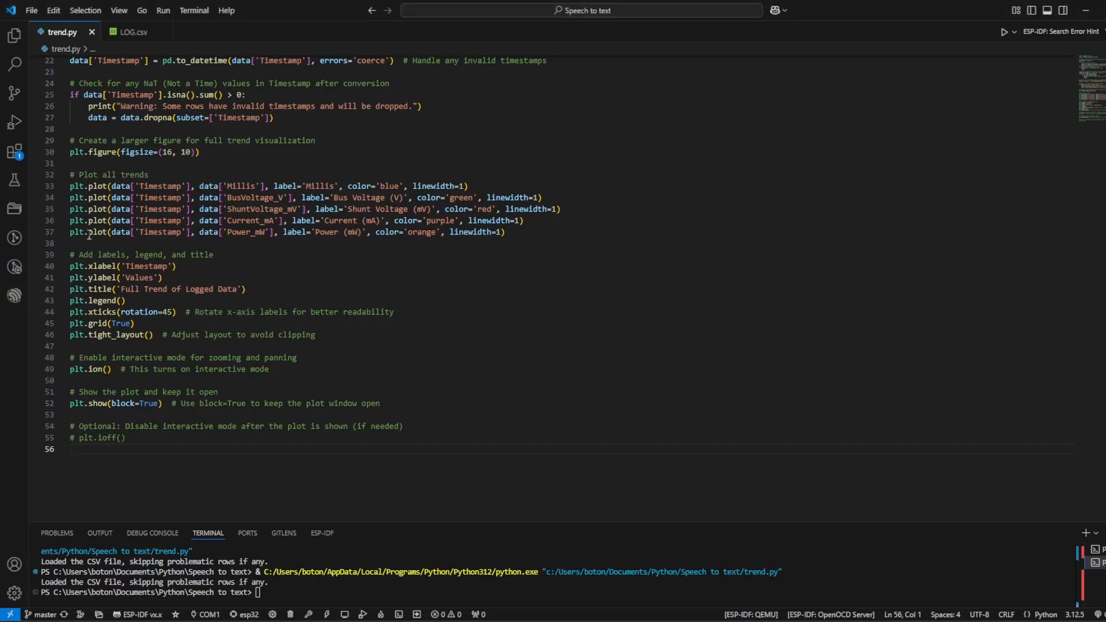
Step: Place the cursor on the Millis plt.plot line to begin commenting it out
{"action": "left_click", "coordinate": [78, 185]}
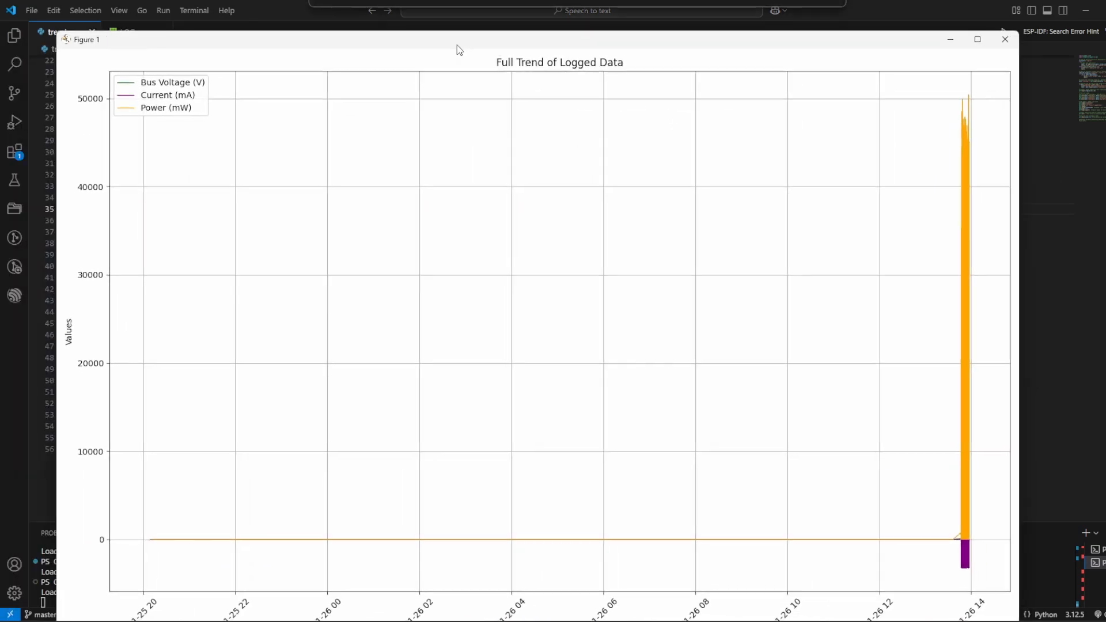
Step: Maximize the Bus Voltage, Current and Power chart window
{"action": "left_click", "coordinate": [977, 38]}
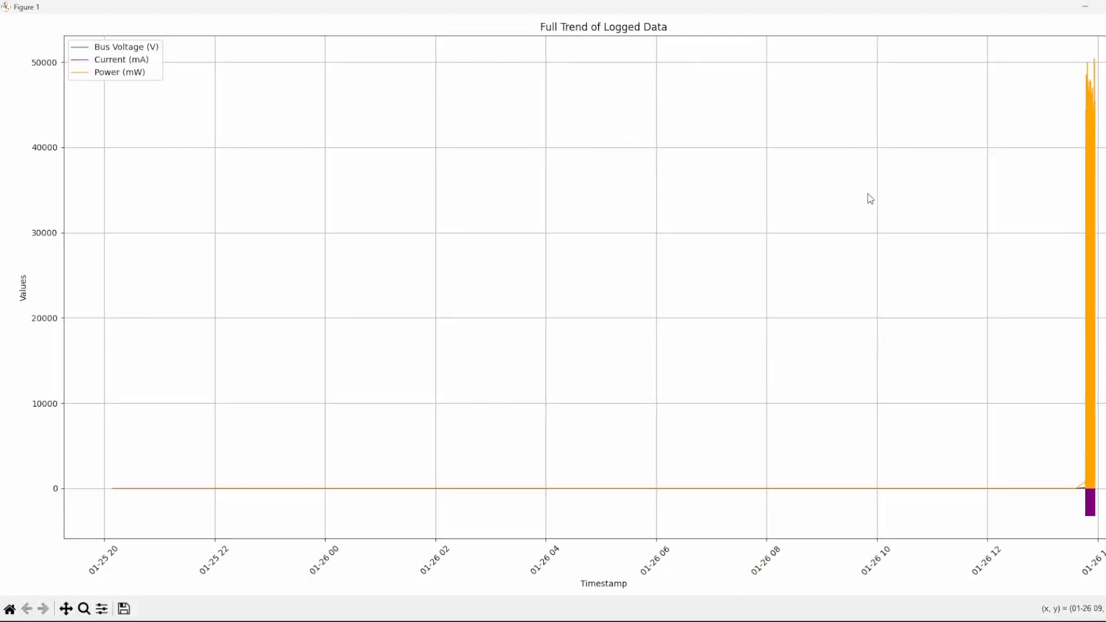
{"action": "mouse_move", "coordinate": [1097, 54]}
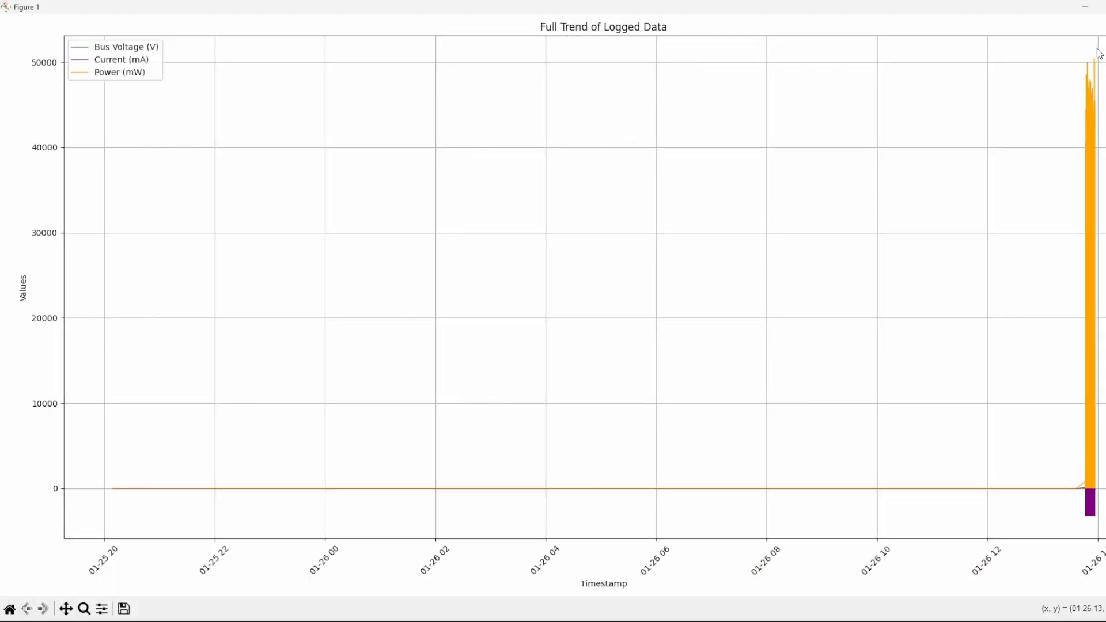
{"action": "mouse_move", "coordinate": [1069, 183]}
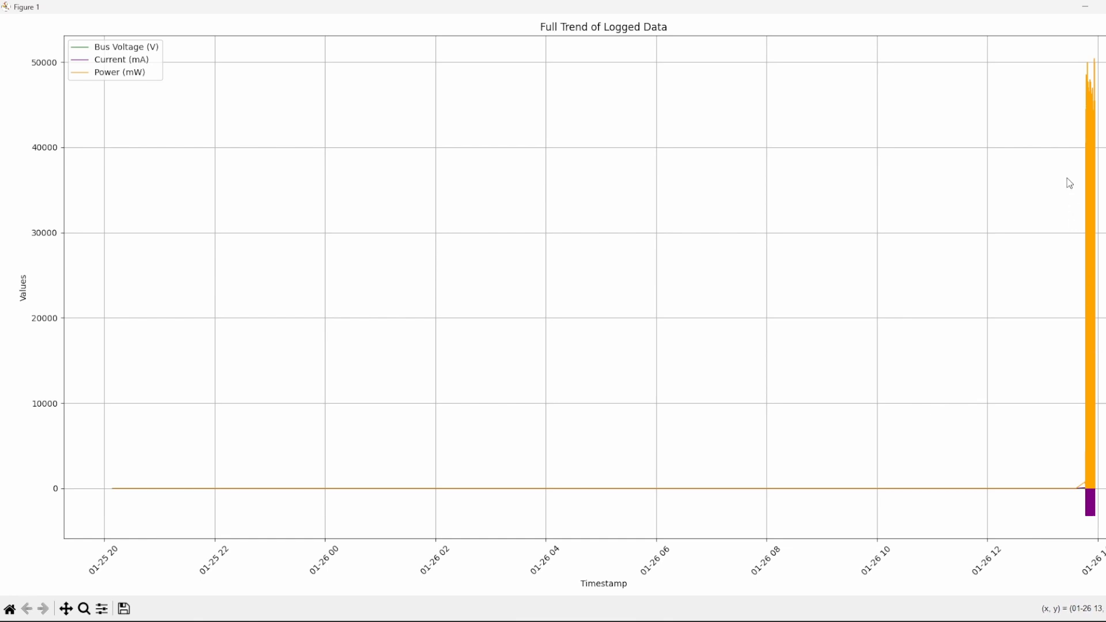
{"action": "mouse_move", "coordinate": [1080, 41]}
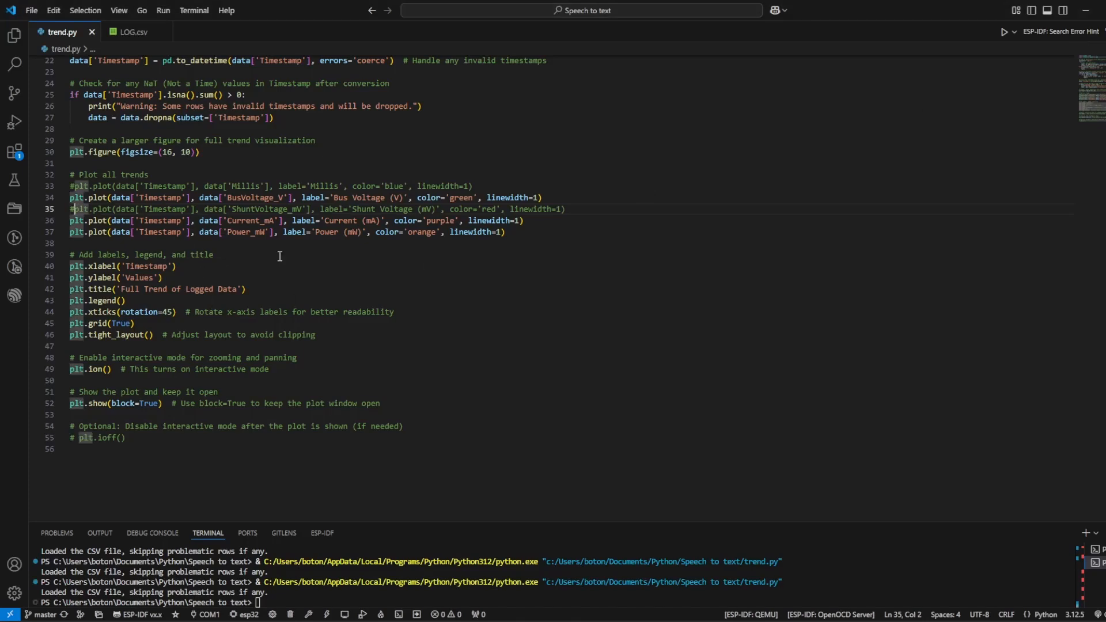
Step: Comment out the Power_mW plot line and rerun trend.py
{"action": "left_click", "coordinate": [70, 233]}
{"action": "type", "text": "#"}
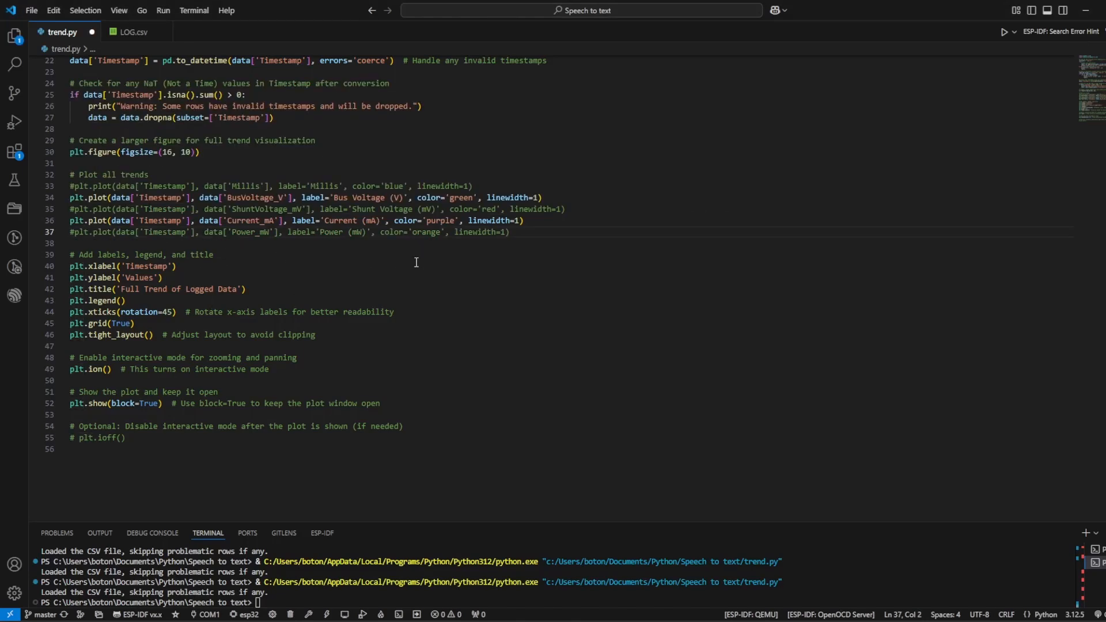
{"action": "left_click", "coordinate": [1005, 33]}
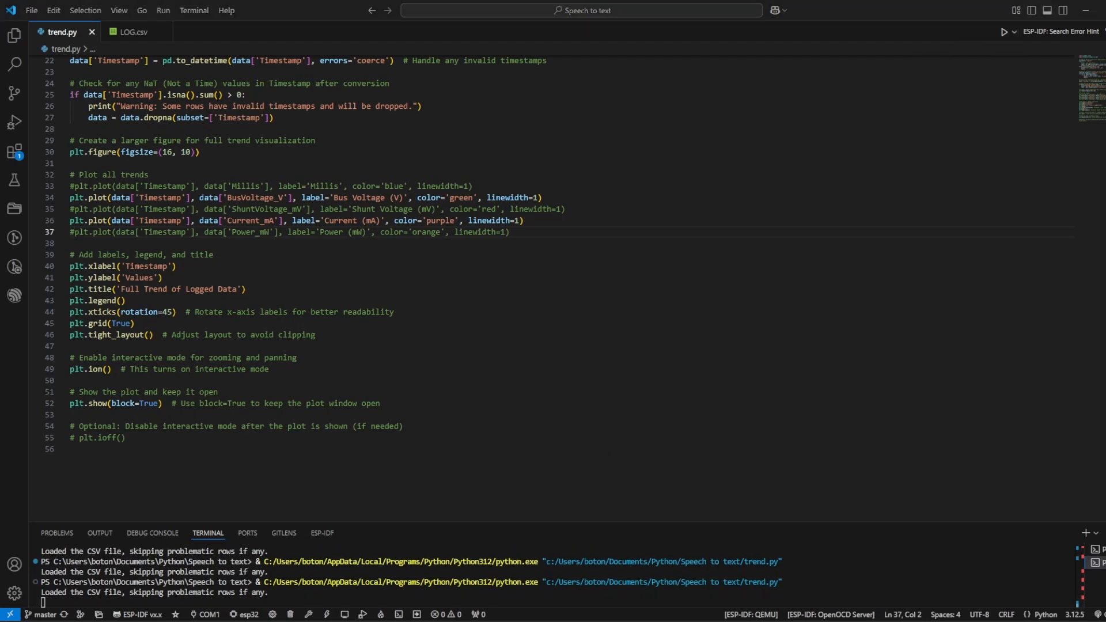
{"action": "left_click", "coordinate": [1005, 31]}
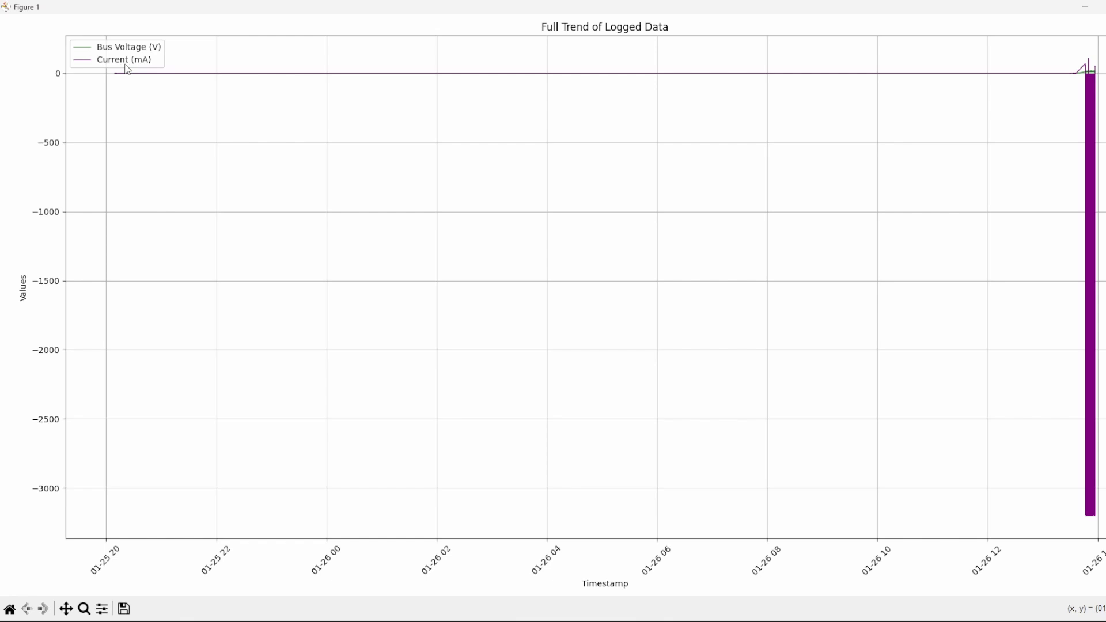
{"action": "mouse_move", "coordinate": [61, 487]}
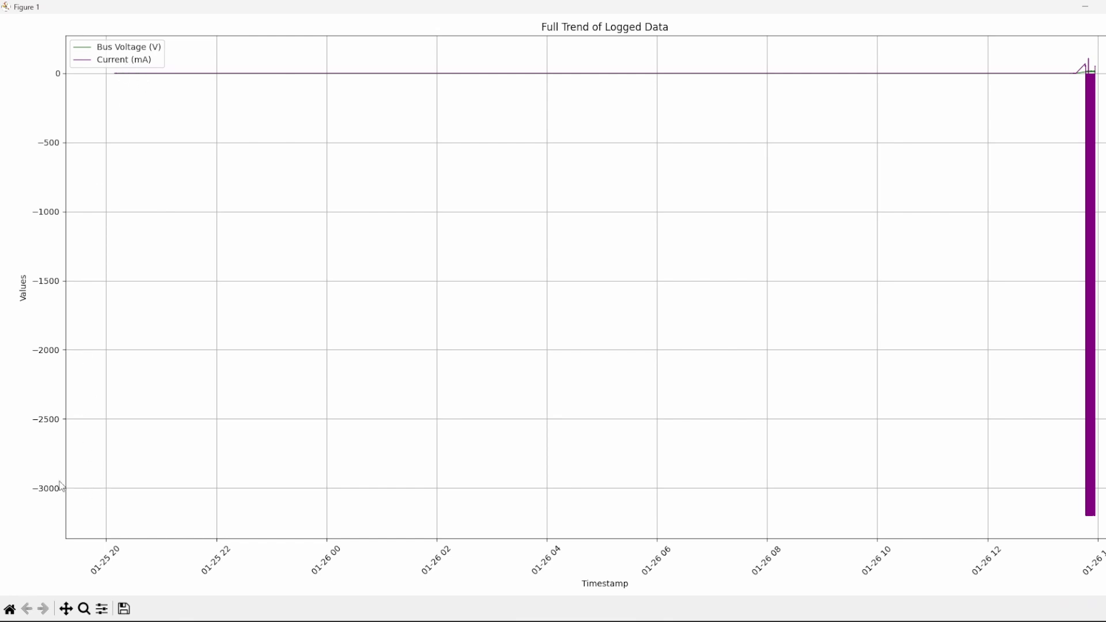
{"action": "mouse_move", "coordinate": [41, 499]}
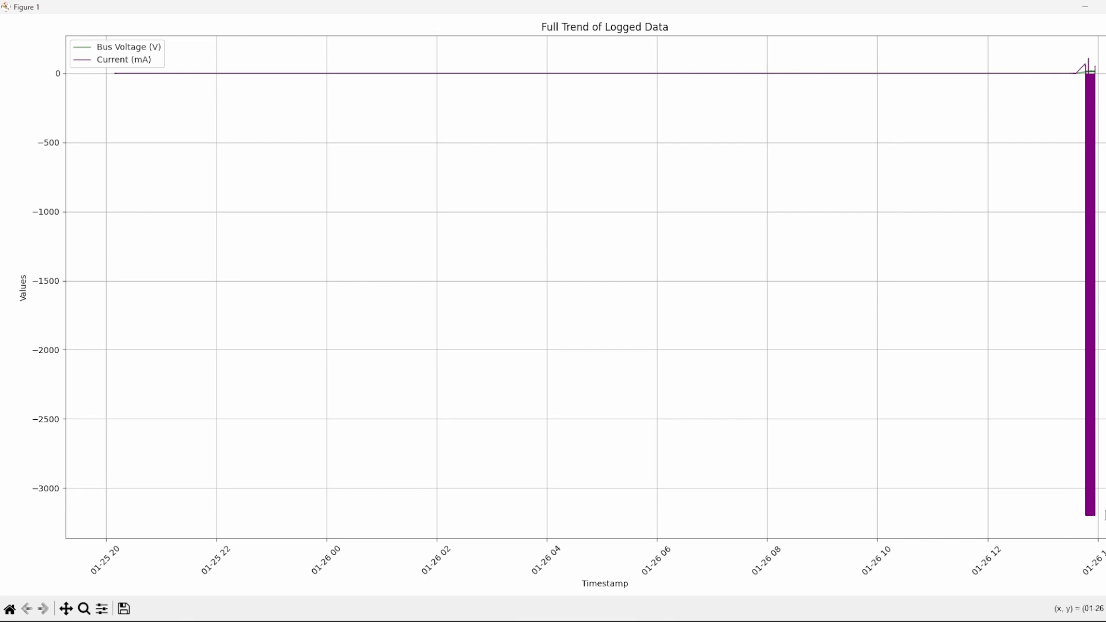
{"action": "mouse_move", "coordinate": [66, 608]}
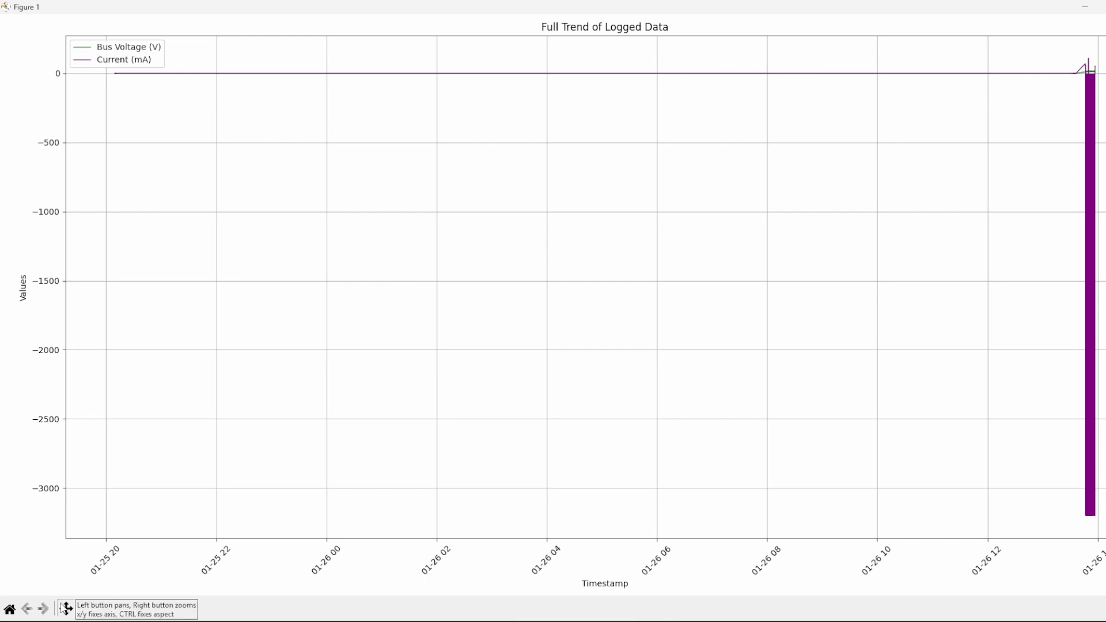
Step: Select the pan/zoom tool on the Bus Voltage and Current chart
{"action": "left_click", "coordinate": [84, 609]}
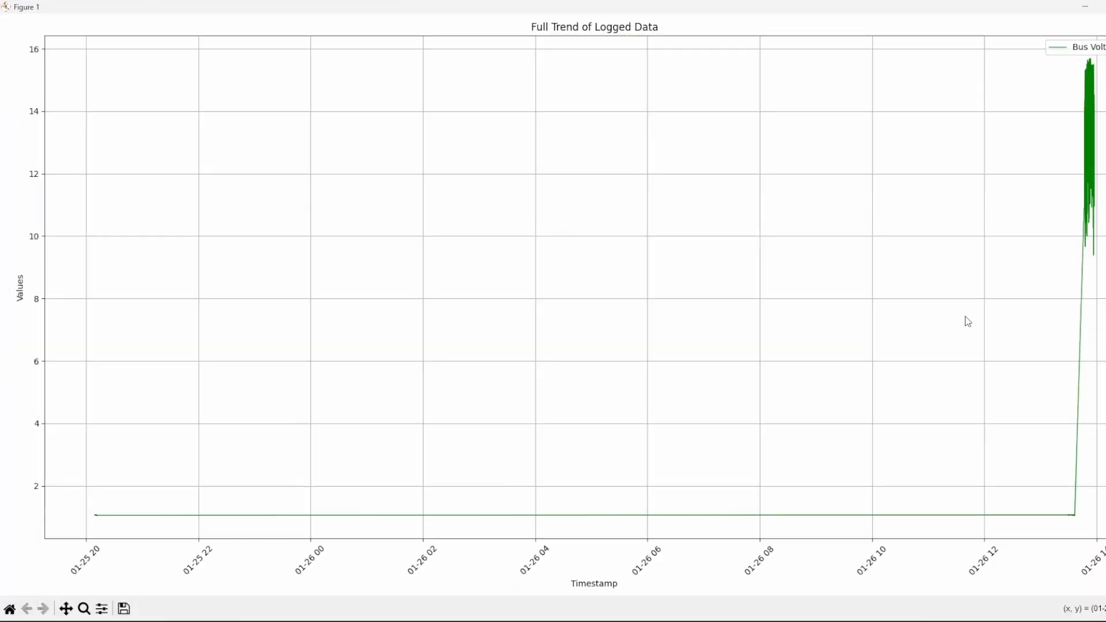
{"action": "mouse_move", "coordinate": [67, 599]}
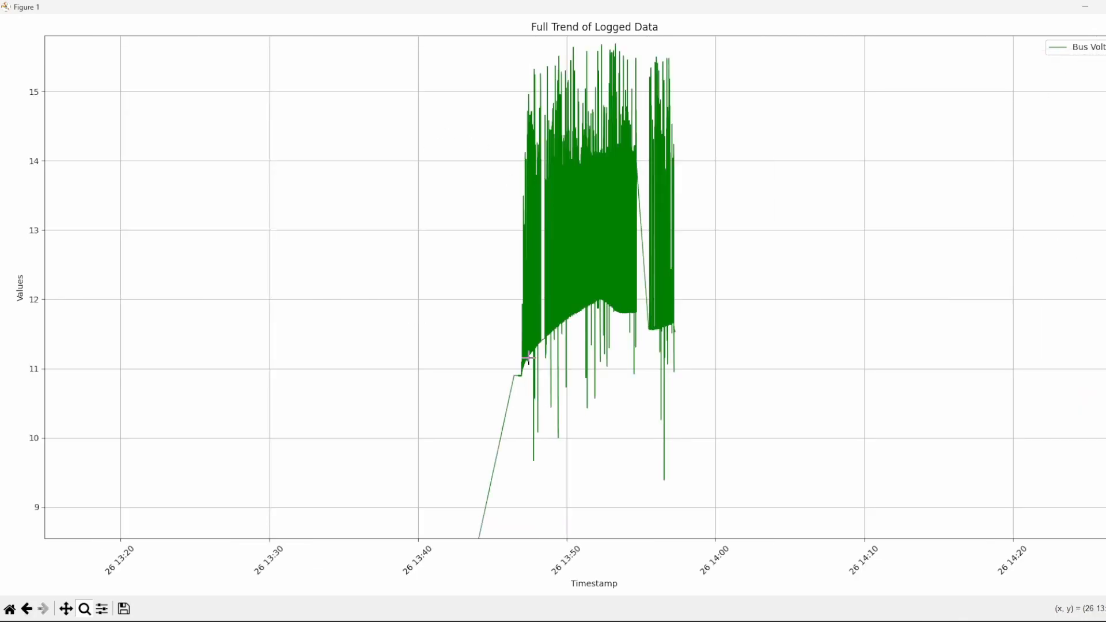
{"action": "mouse_move", "coordinate": [576, 324]}
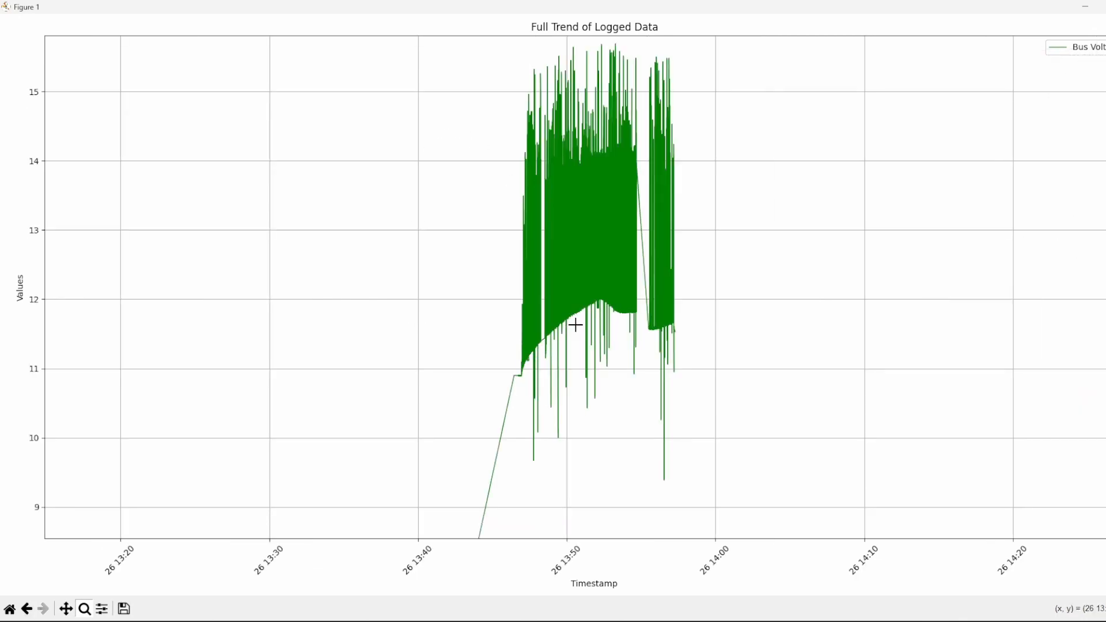
{"action": "mouse_move", "coordinate": [593, 116]}
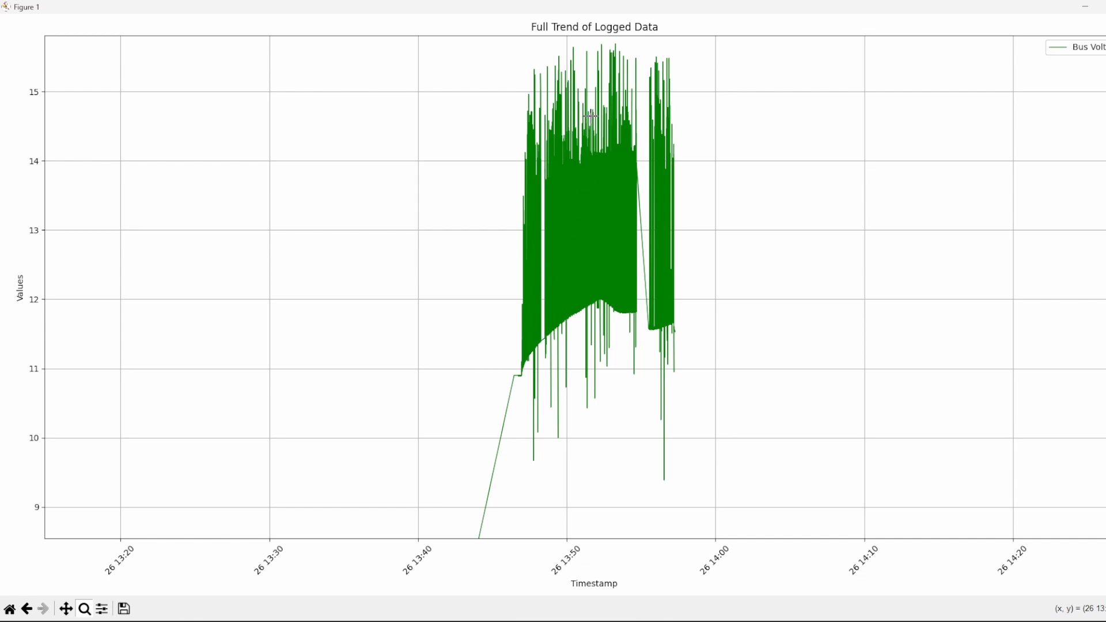
{"action": "mouse_move", "coordinate": [524, 377]}
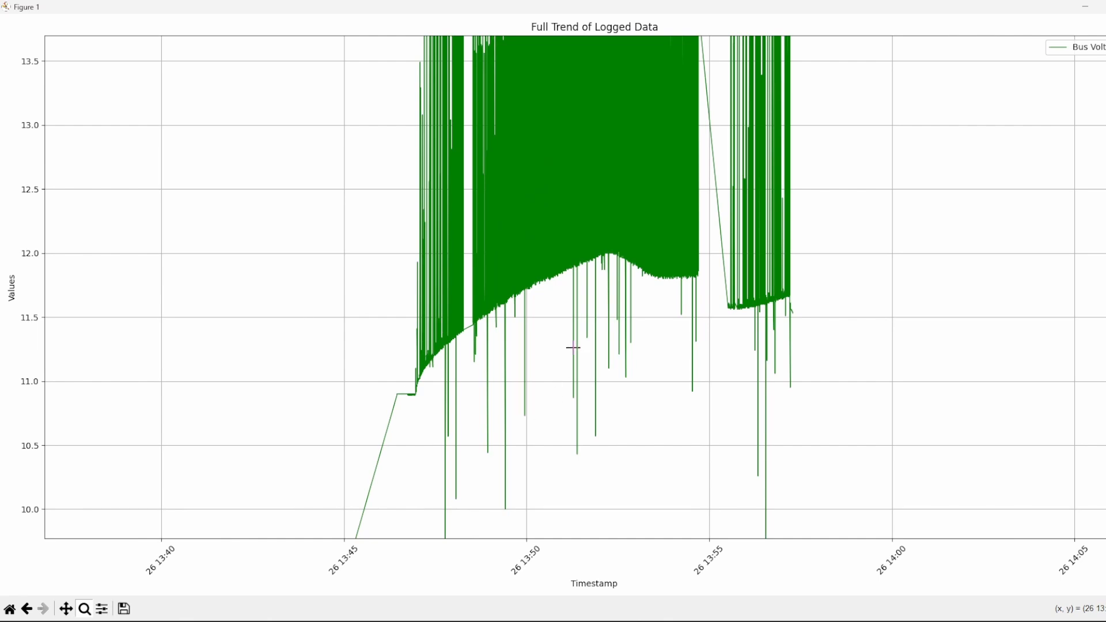
{"action": "mouse_move", "coordinate": [684, 295]}
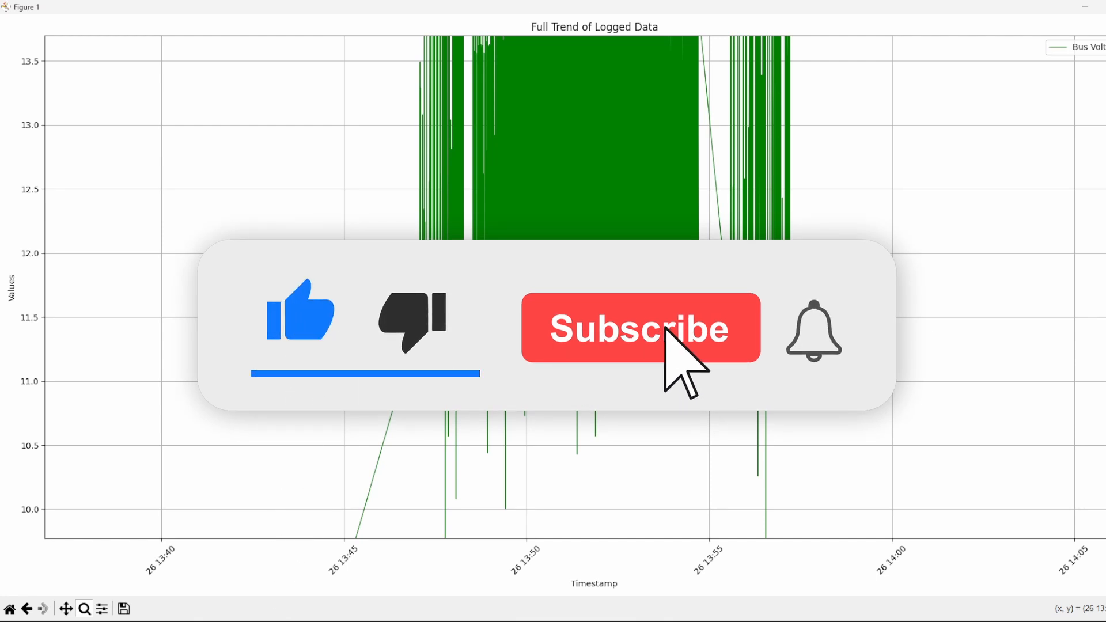
Step: Zoom into the 13:45–13:57 green bus voltage burst
{"action": "left_click", "coordinate": [639, 328]}
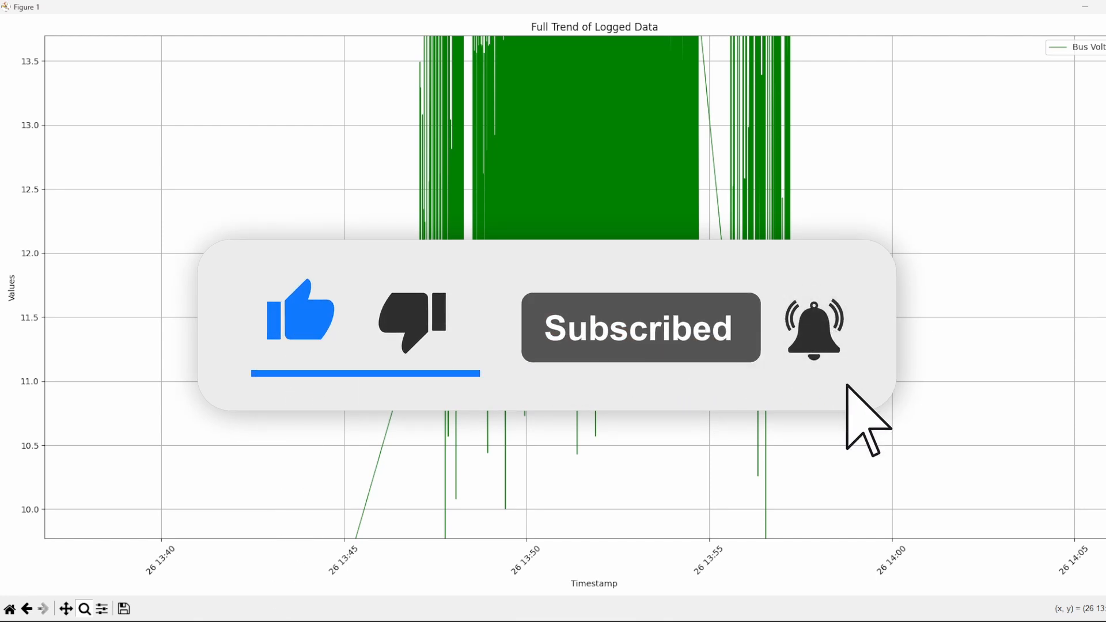
{"action": "mouse_move", "coordinate": [854, 416]}
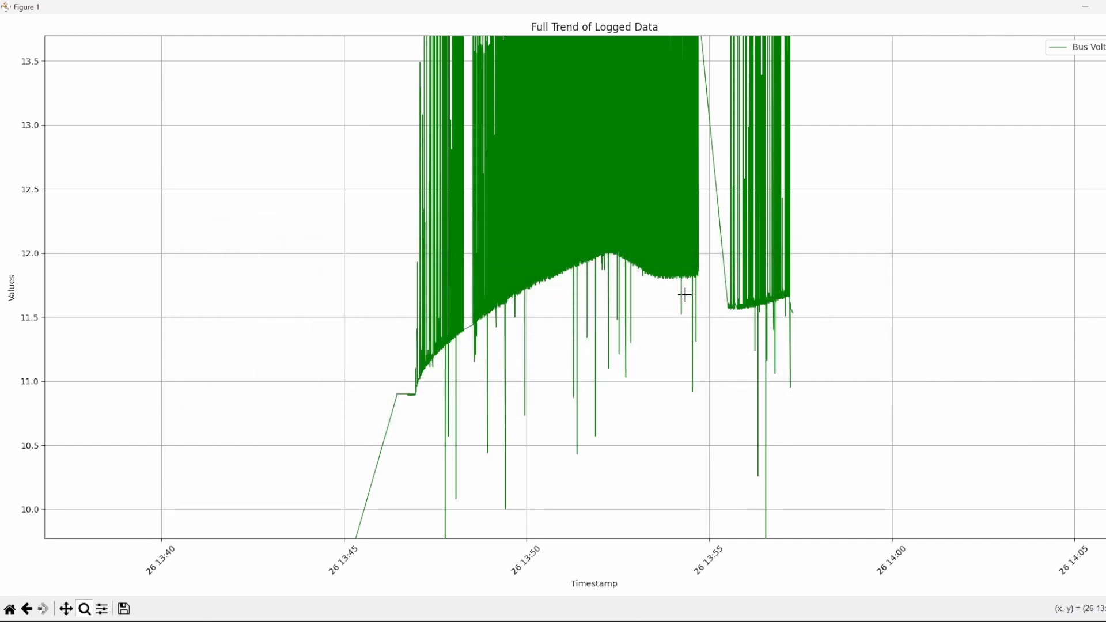
{"action": "mouse_move", "coordinate": [768, 309]}
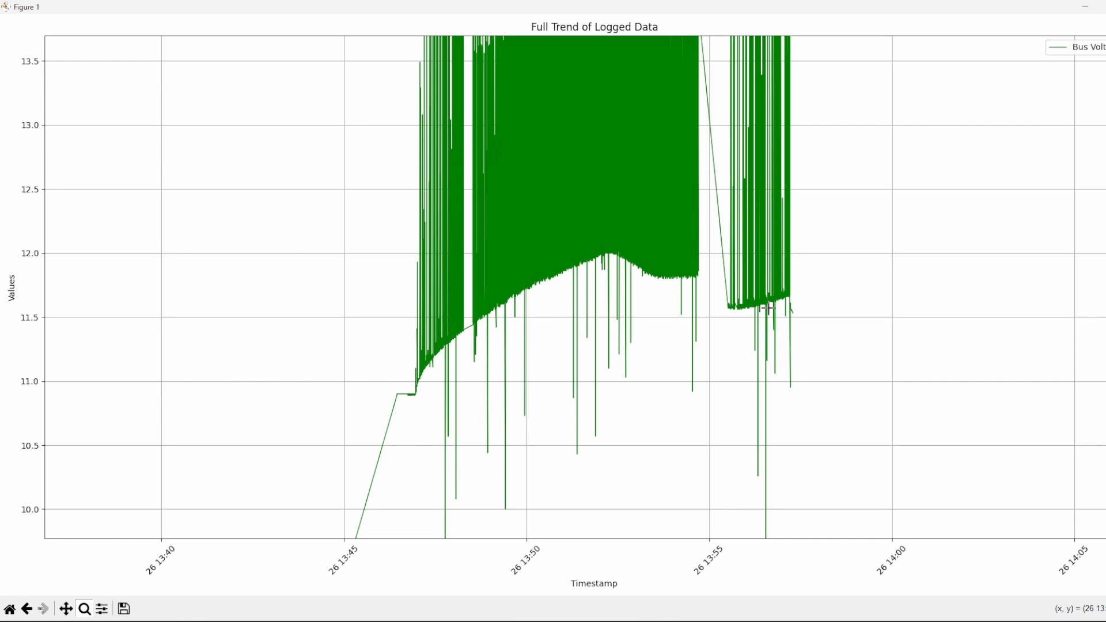